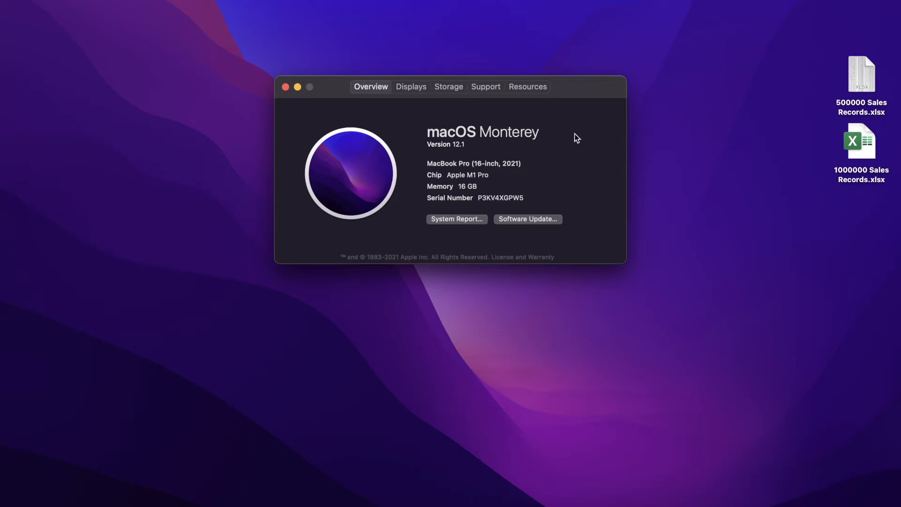
pyautogui.moveTo(464, 172)
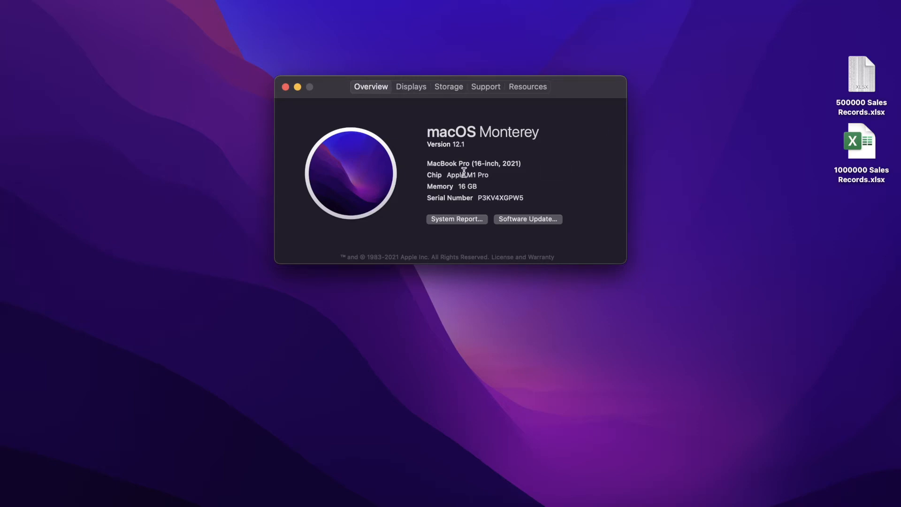
pyautogui.moveTo(459, 189)
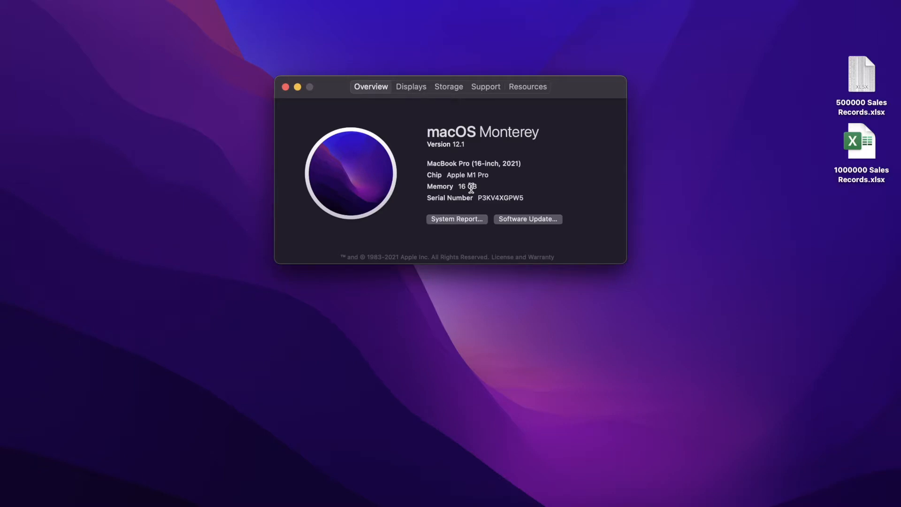
pyautogui.moveTo(804, 84)
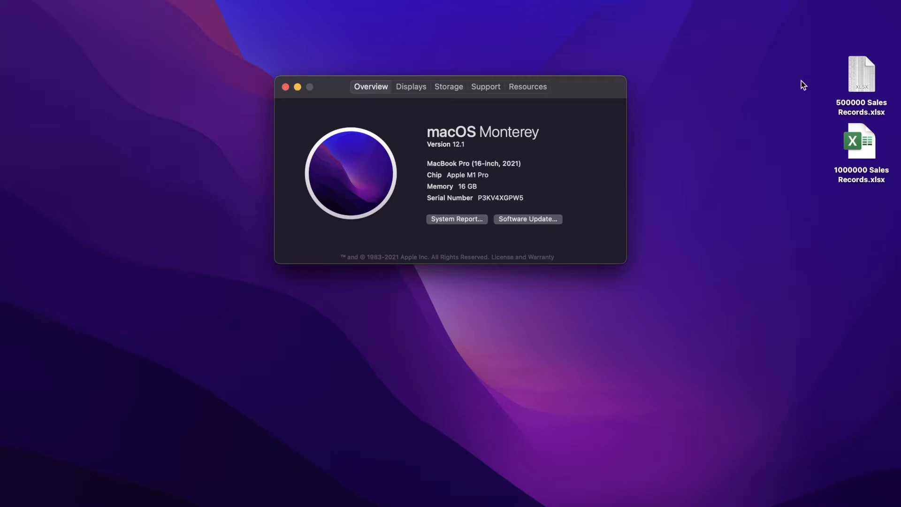
pyautogui.moveTo(860, 82)
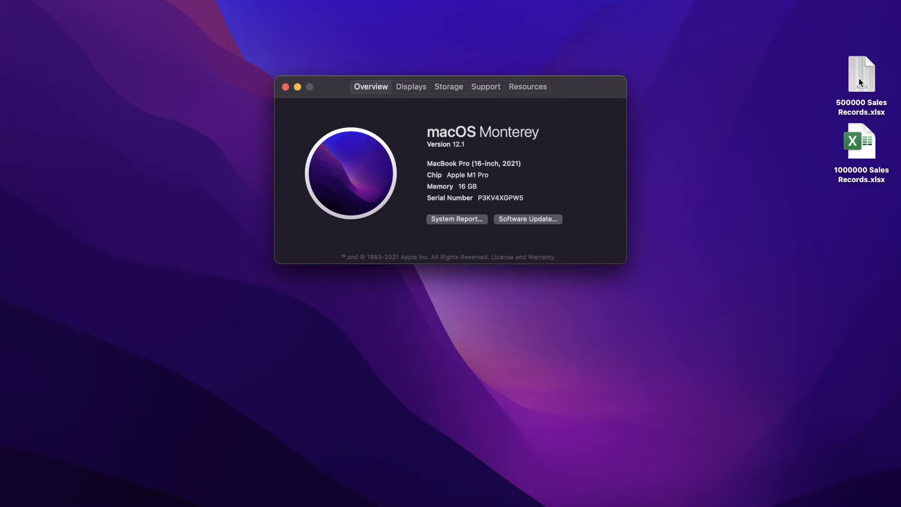
# - Open the 500000 Sales Records workbook and select a cell inside the sales data
pyautogui.click(861, 74)
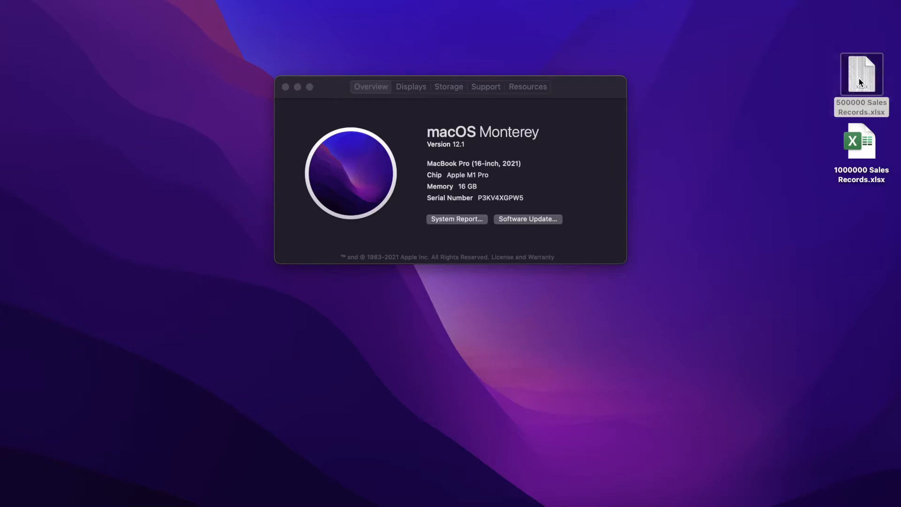
pyautogui.doubleClick(861, 74)
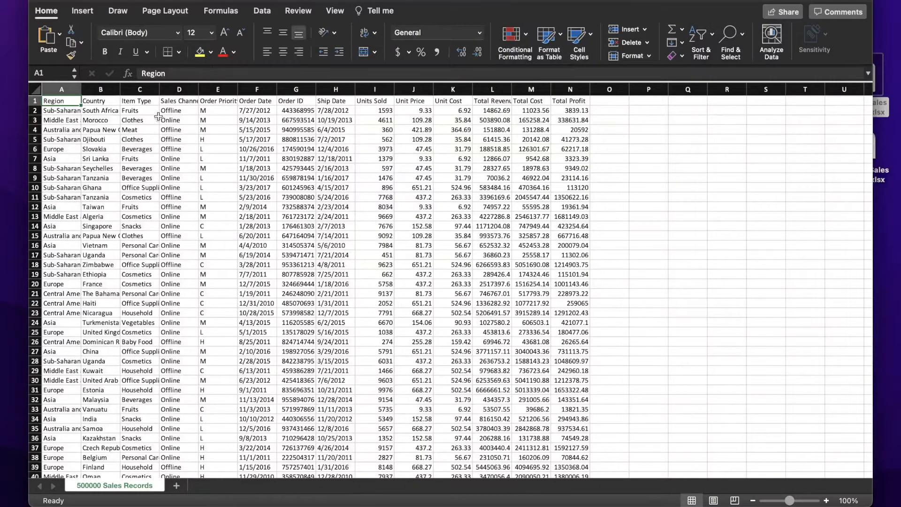
pyautogui.click(140, 149)
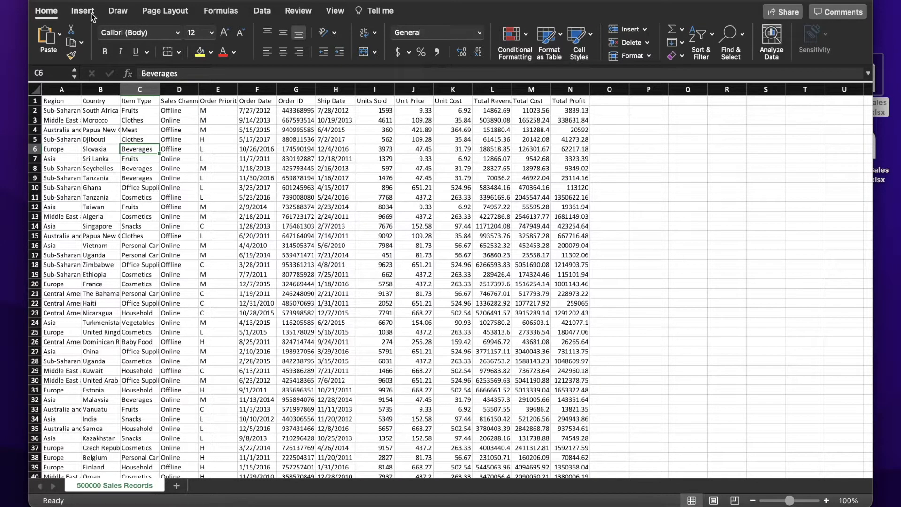
pyautogui.click(82, 10)
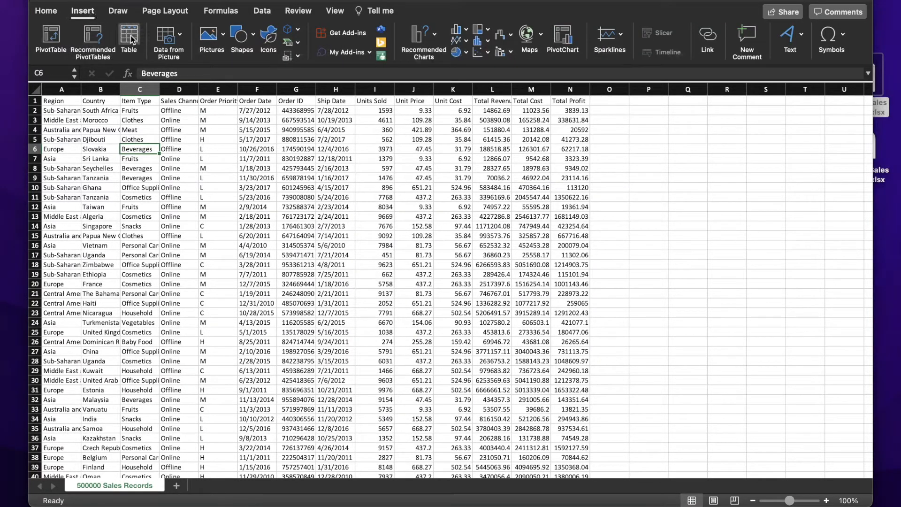
# - Convert the sales data into a table and sort Country descending, Z to A
pyautogui.click(129, 34)
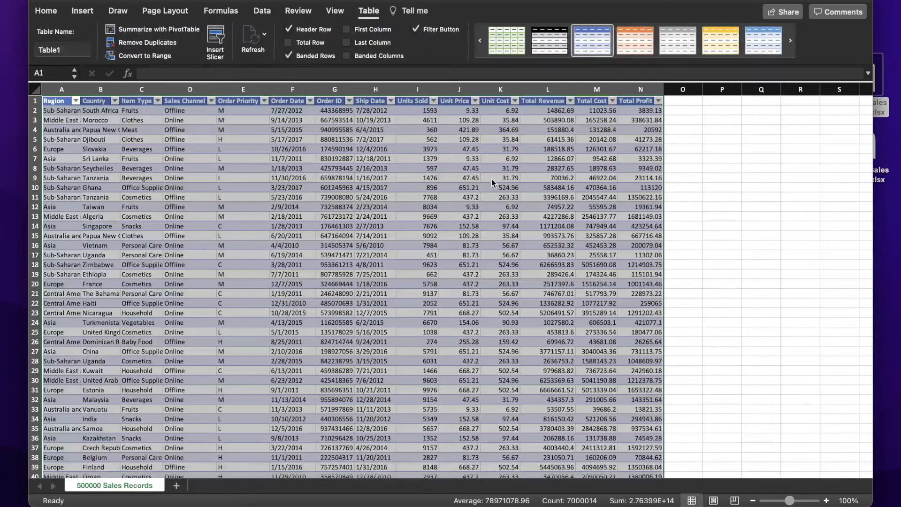
pyautogui.click(418, 216)
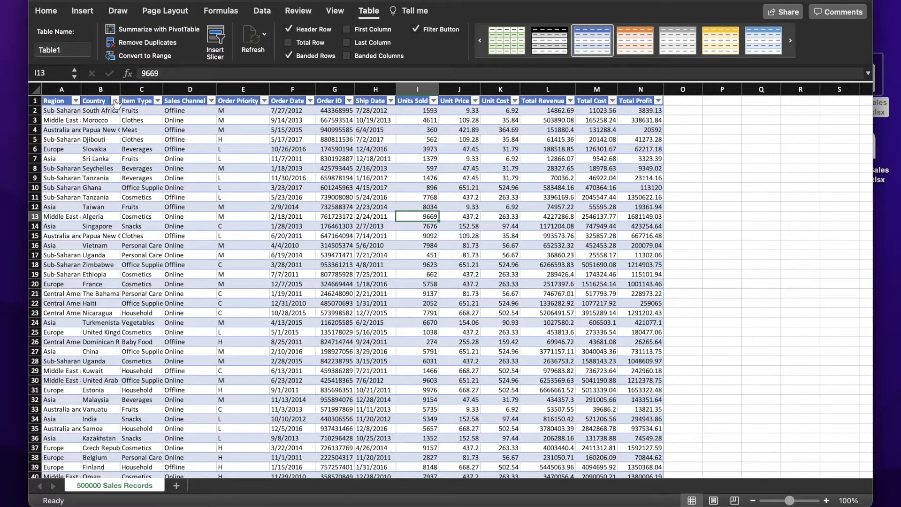
pyautogui.click(116, 101)
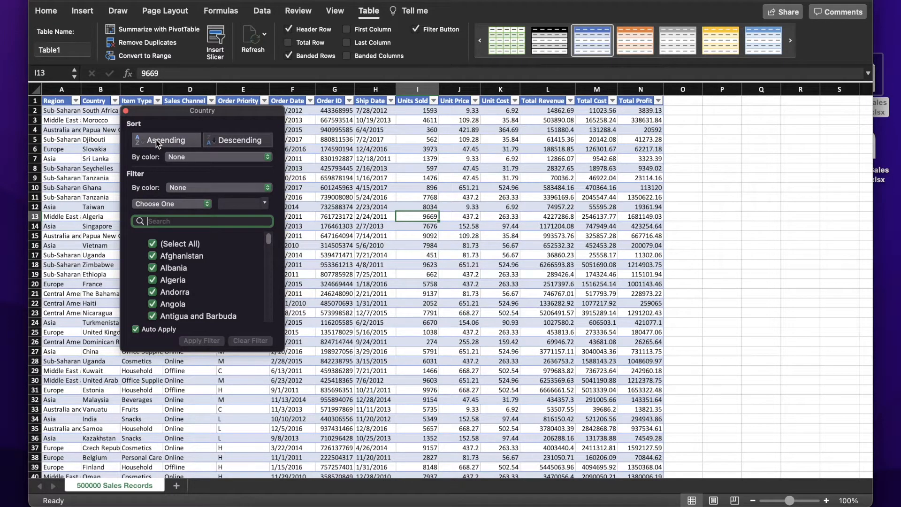
pyautogui.click(165, 140)
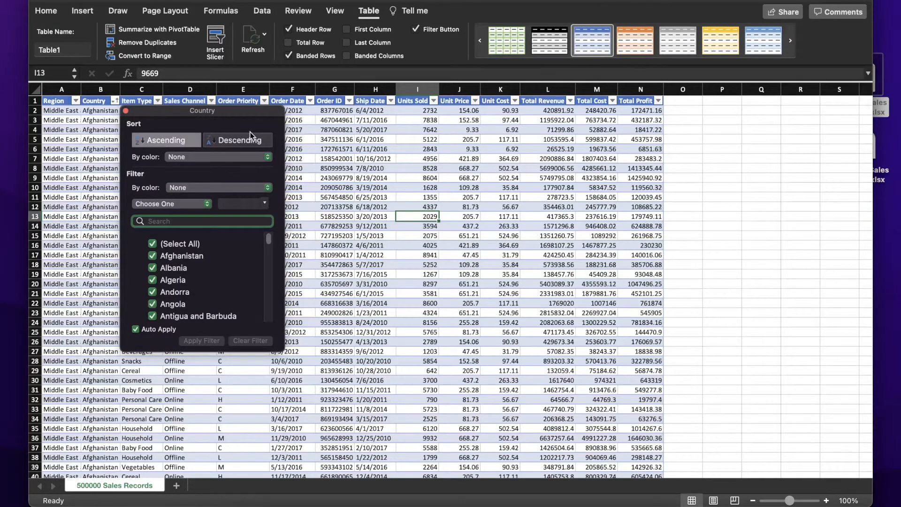
pyautogui.click(237, 140)
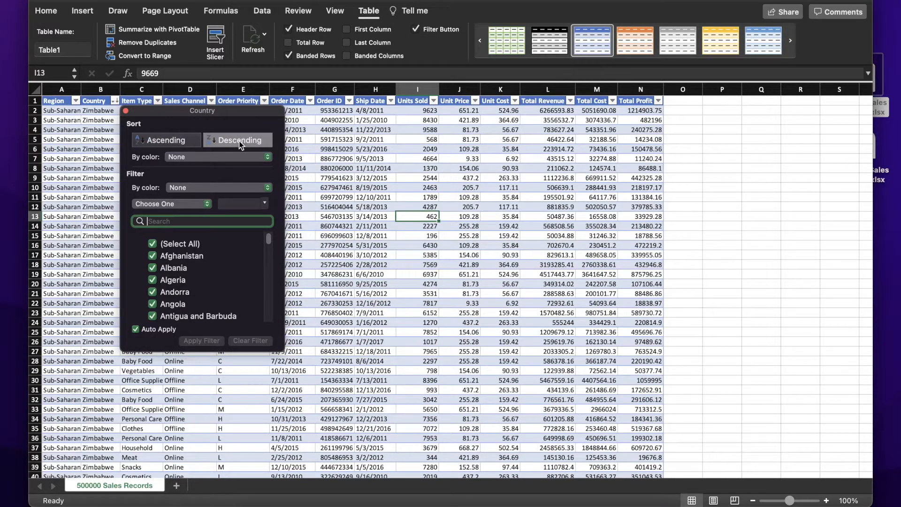
# - Filter the table to single countries like Algeria and Canada, then re-check Select All
pyautogui.click(152, 243)
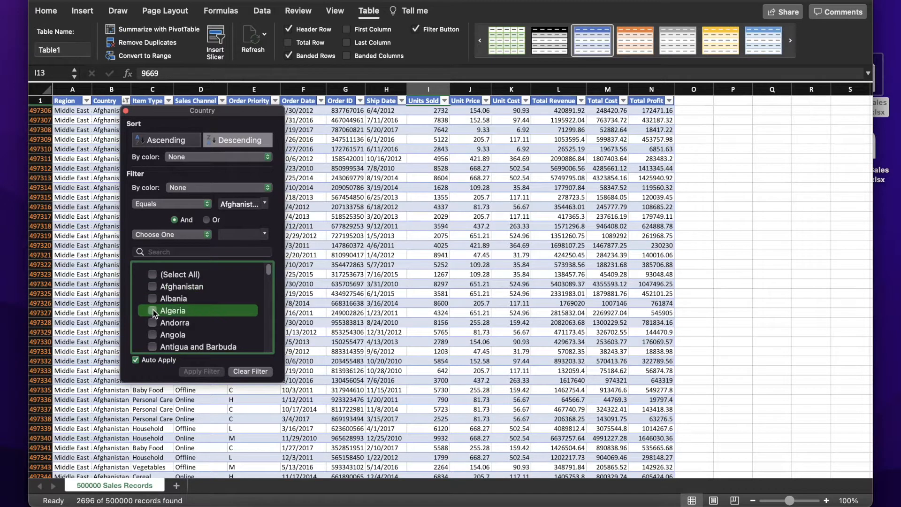
pyautogui.click(152, 310)
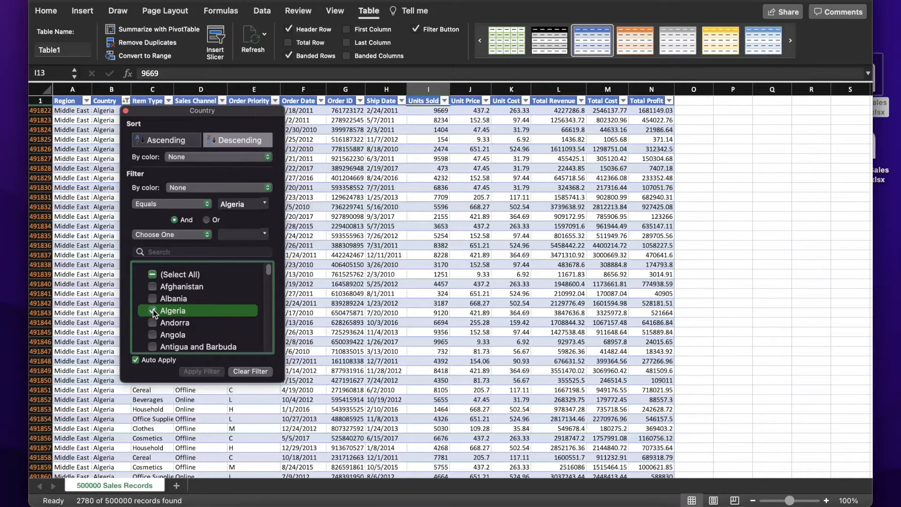
pyautogui.scroll(-3)
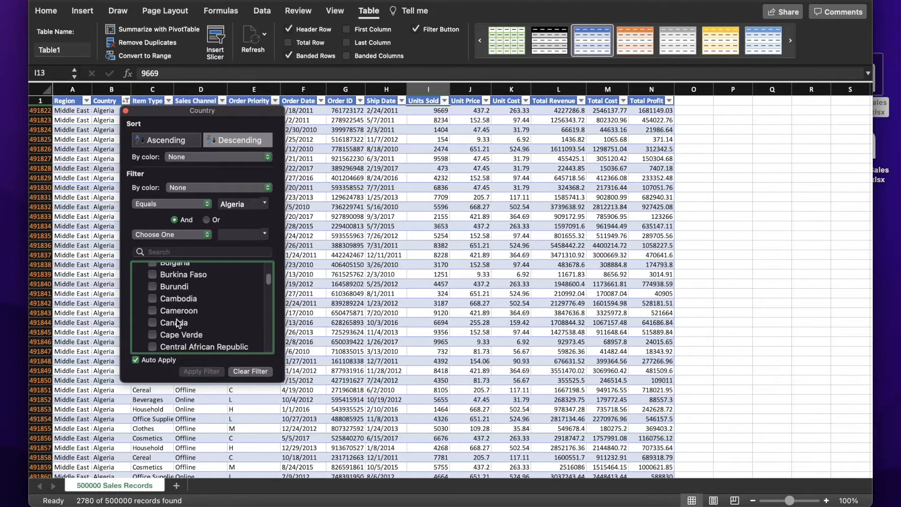
pyautogui.click(174, 322)
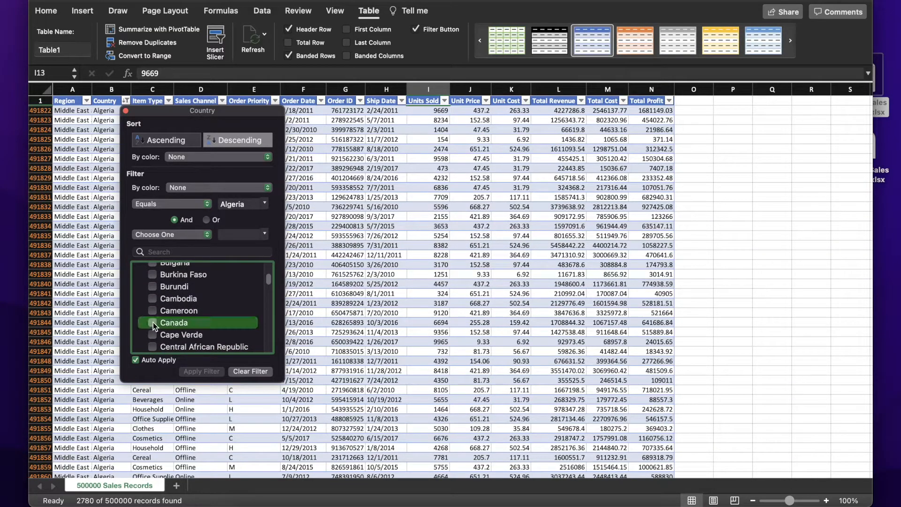
pyautogui.click(174, 323)
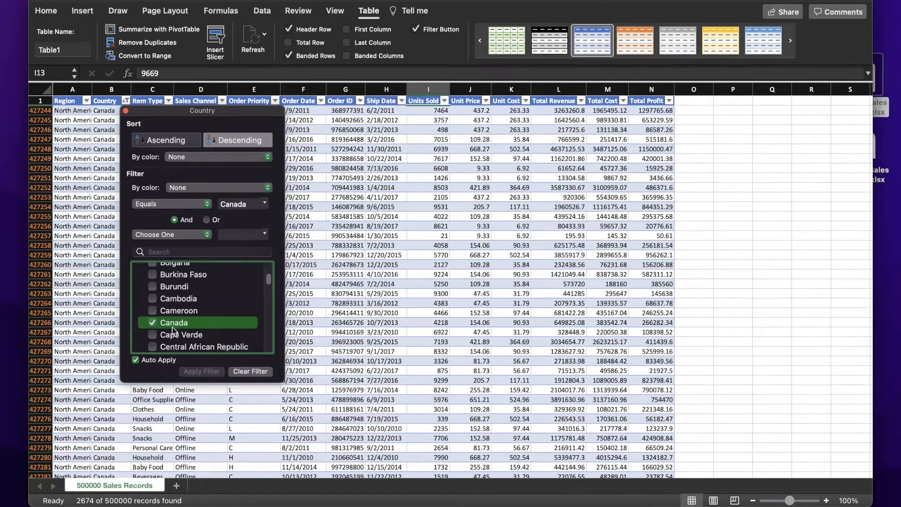
pyautogui.scroll(3)
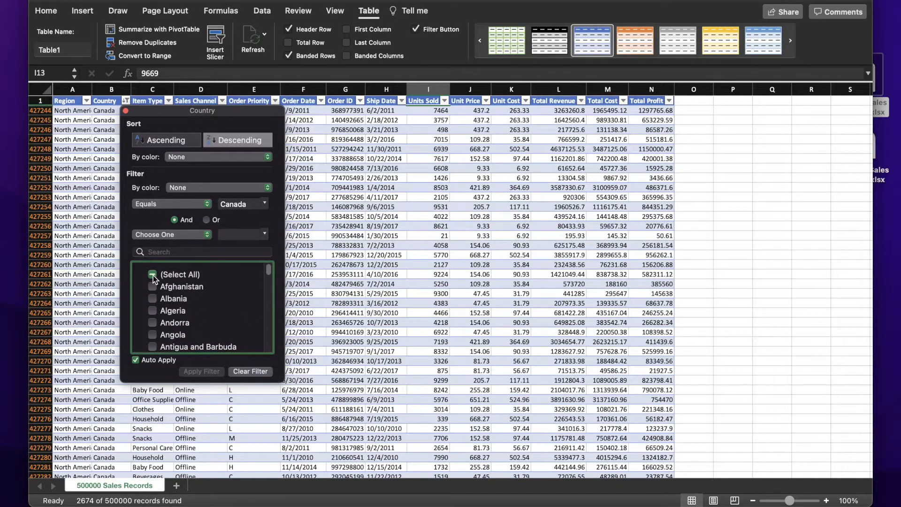
pyautogui.click(153, 274)
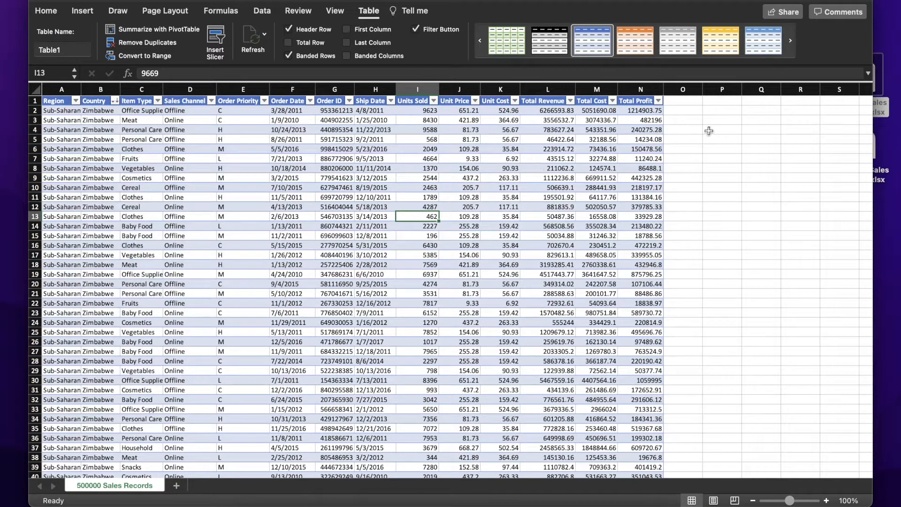
# - Sort Total Revenue both ways, apply a Greater Than 500000 filter, then select all values again
pyautogui.click(570, 101)
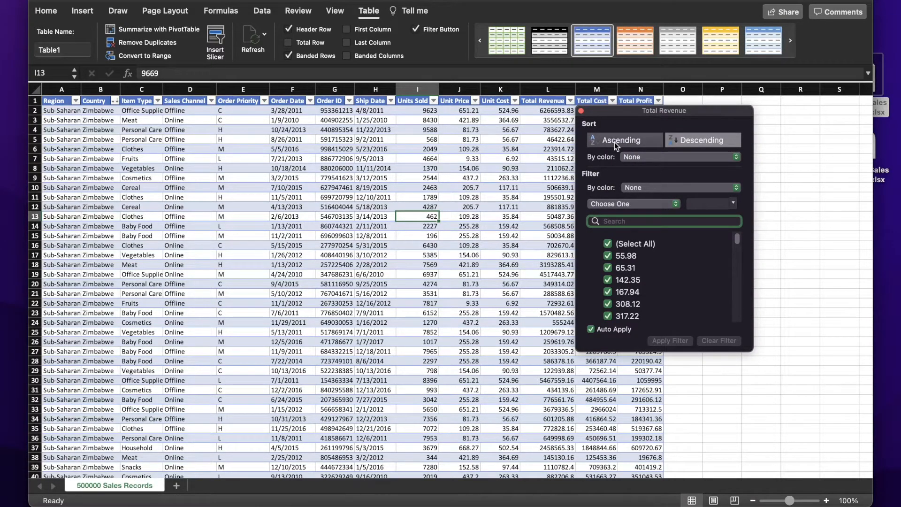
pyautogui.click(620, 140)
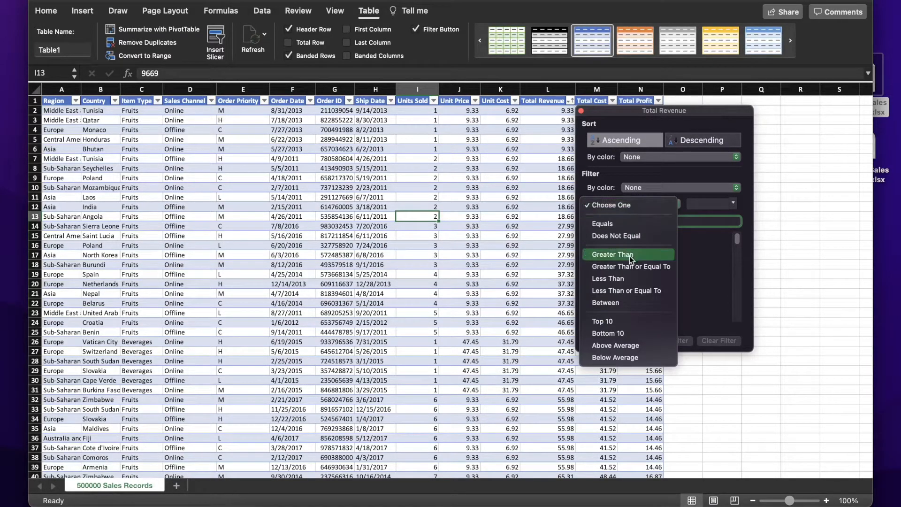
pyautogui.click(613, 255)
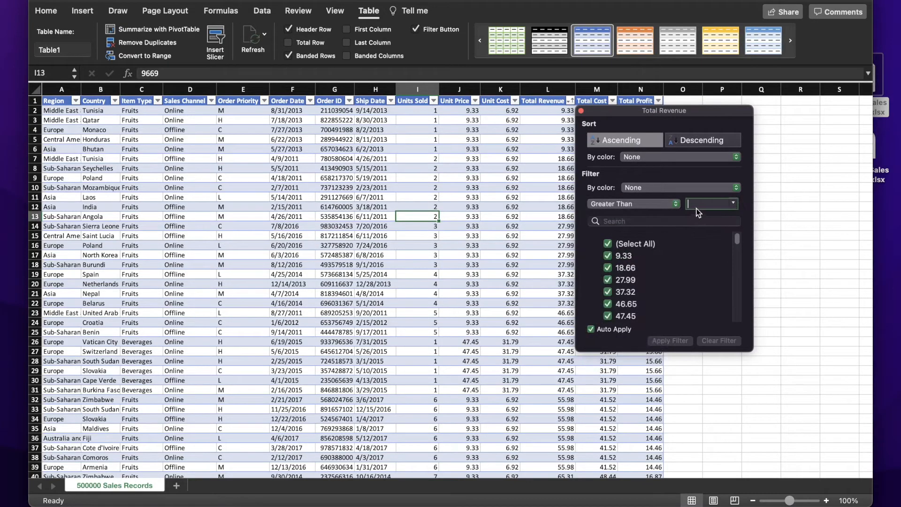
pyautogui.write('500000')
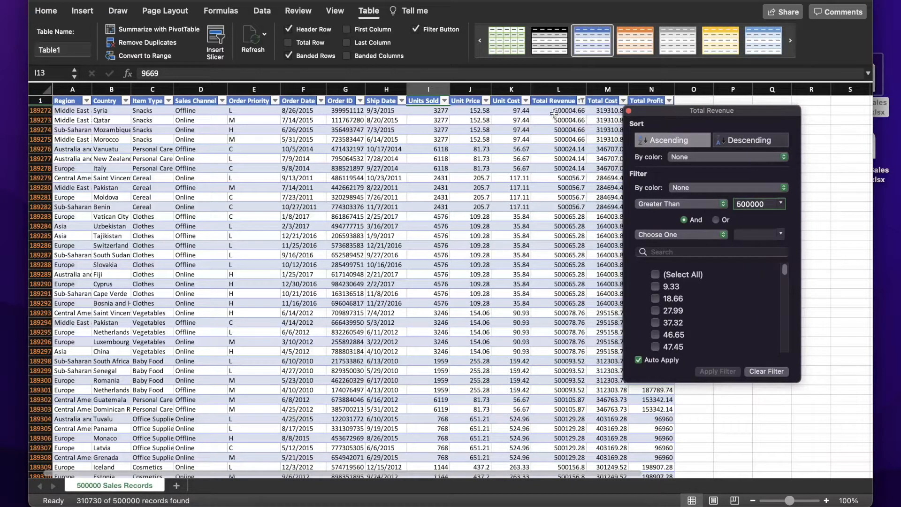
pyautogui.moveTo(557, 158)
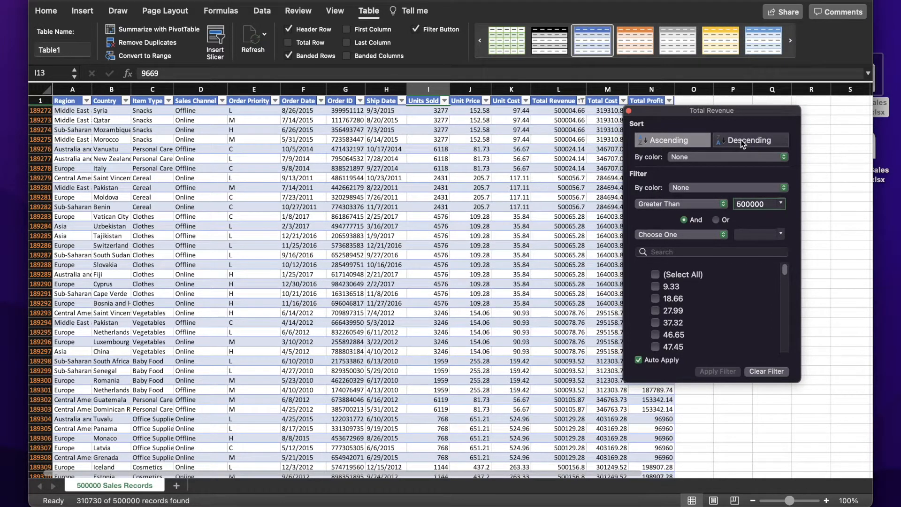
pyautogui.click(748, 140)
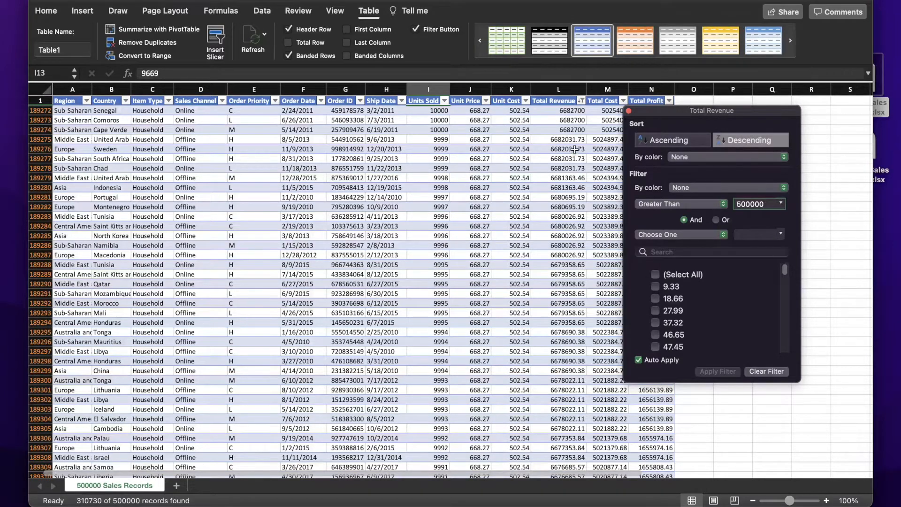
pyautogui.moveTo(574, 199)
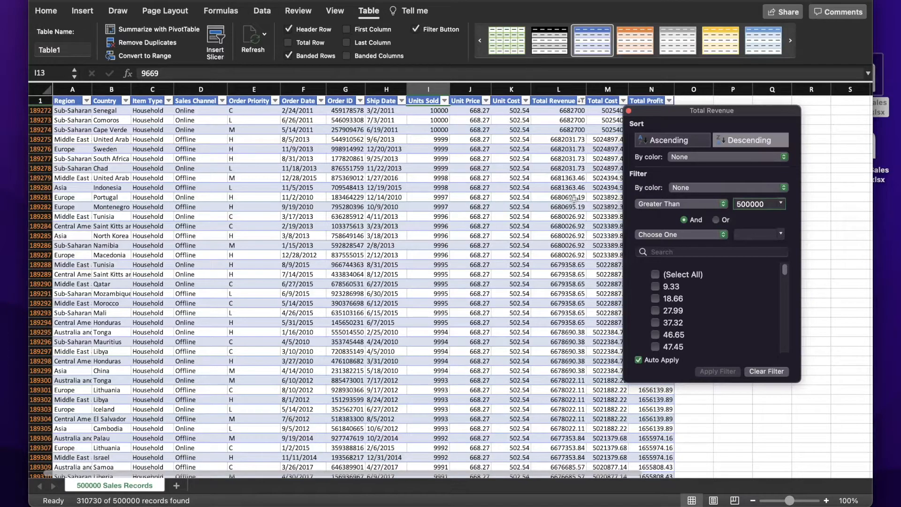
pyautogui.moveTo(643, 172)
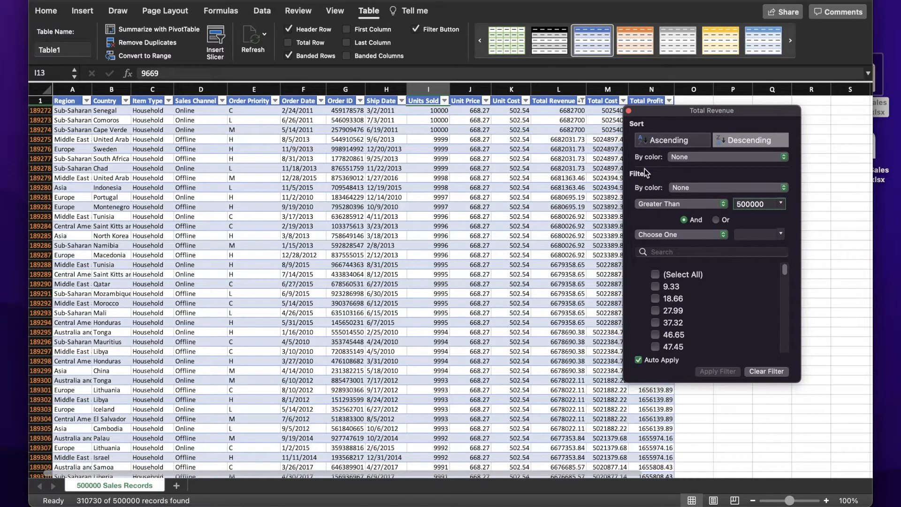
pyautogui.moveTo(650, 157)
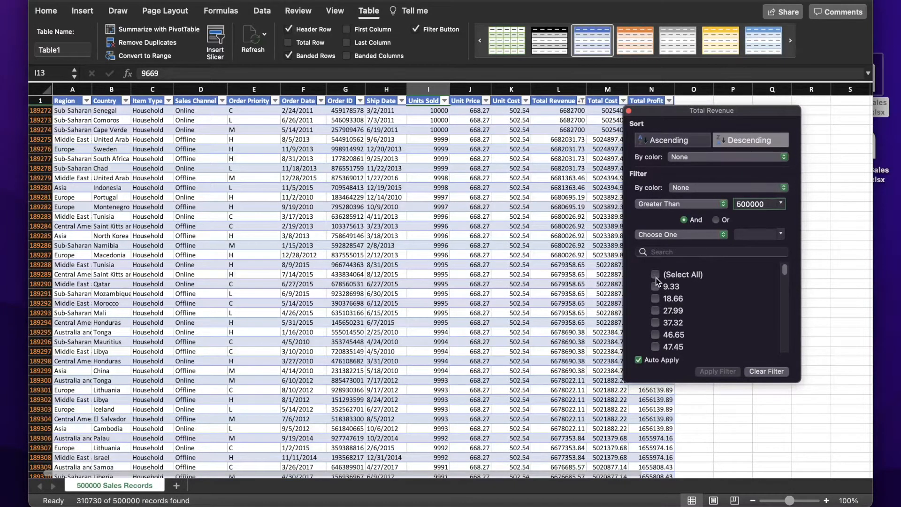
pyautogui.click(655, 274)
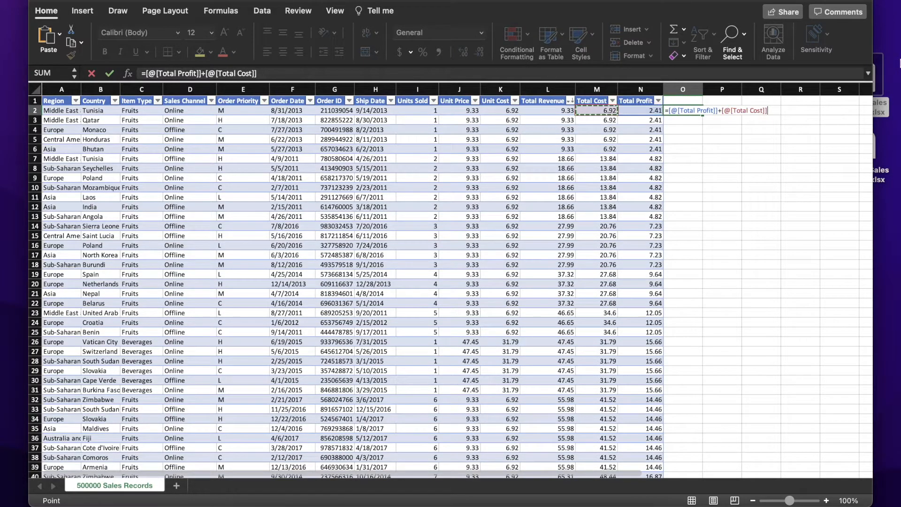
# - Commit =[@[Total Profit]]+[@[Total Cost]] to fill Column1 and spot-check lower rows
pyautogui.press('Return')
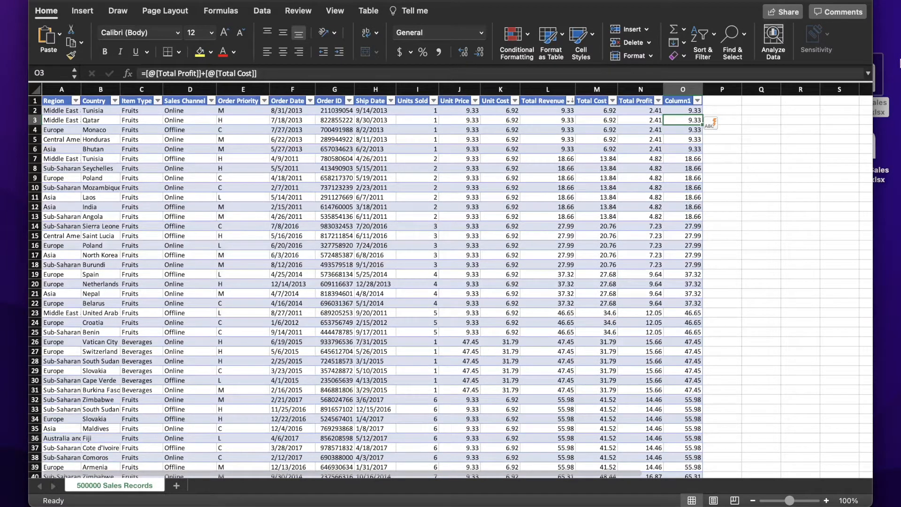
pyautogui.click(683, 216)
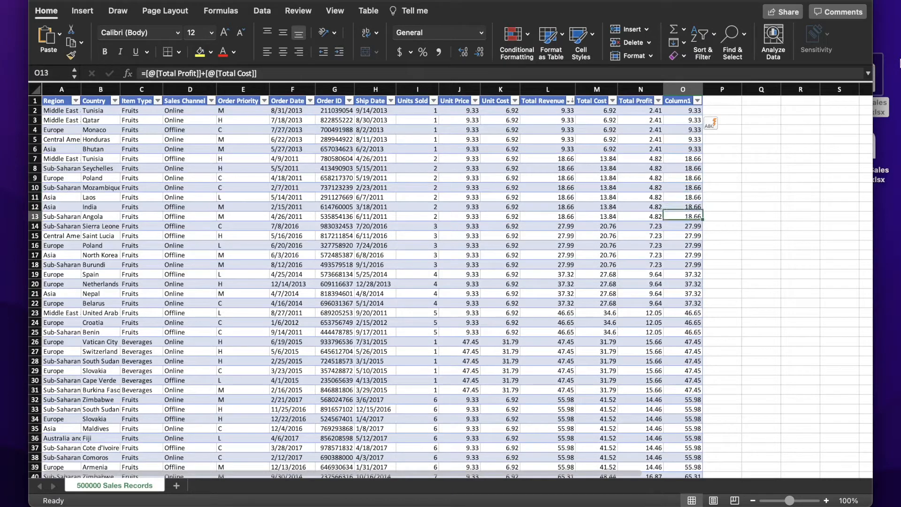
pyautogui.click(682, 235)
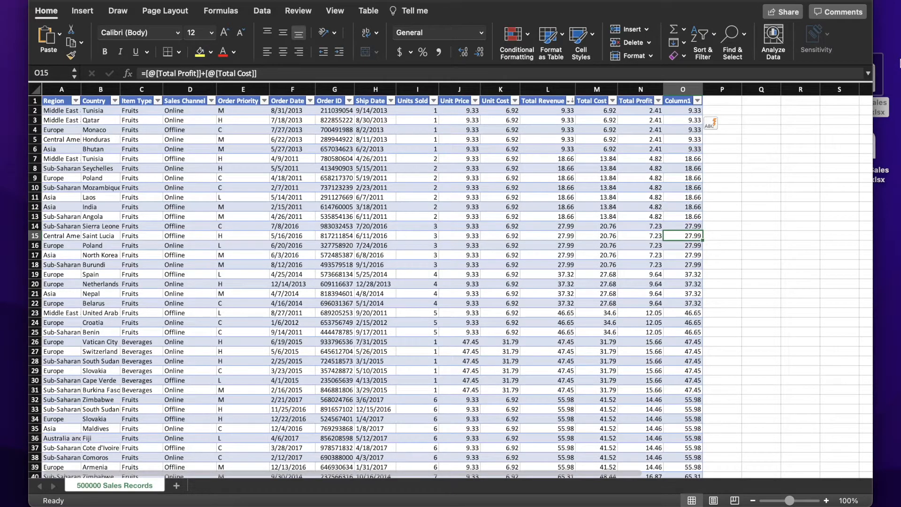
pyautogui.click(721, 109)
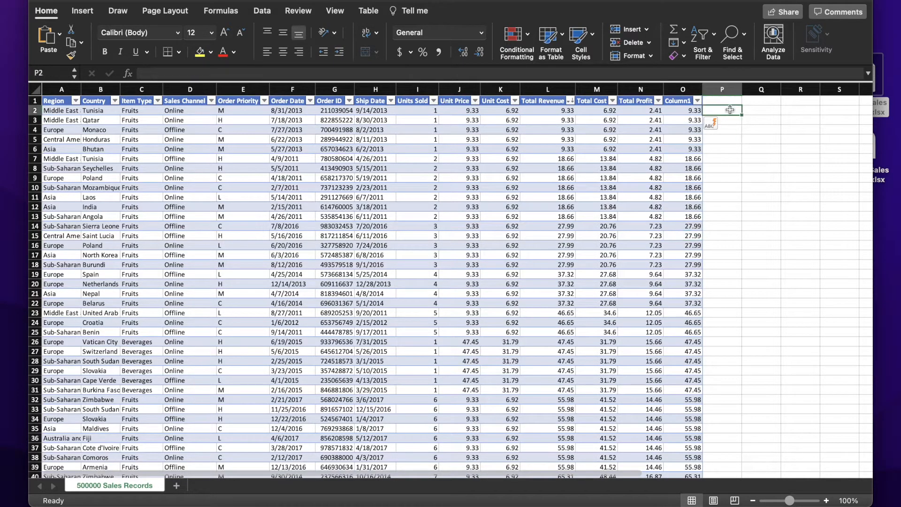
pyautogui.write('=')
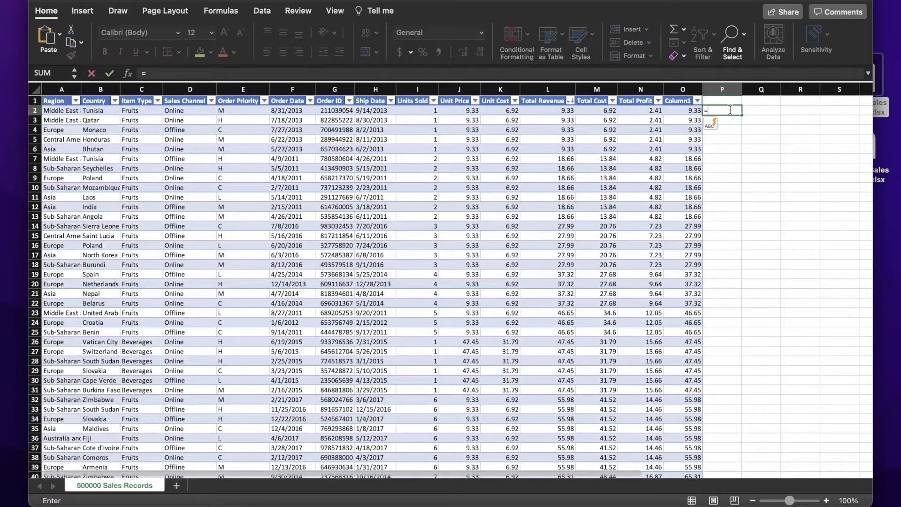
pyautogui.click(693, 110)
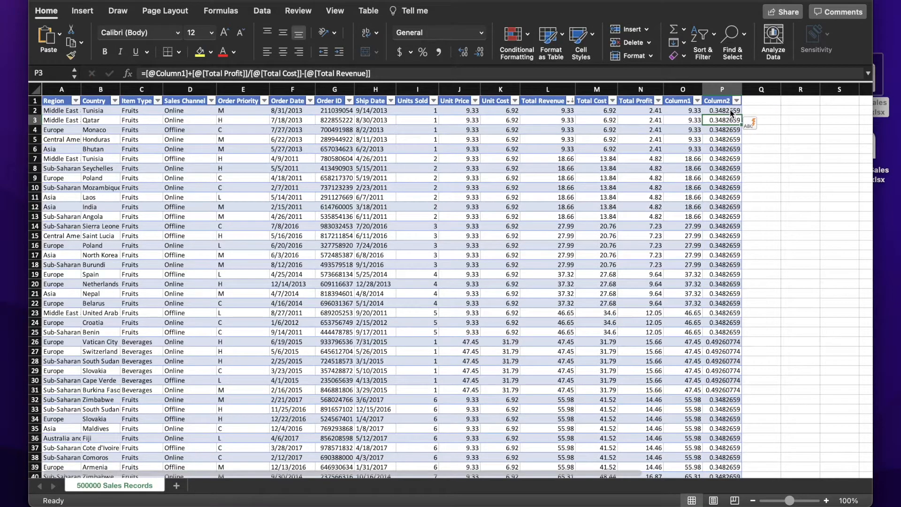
pyautogui.click(721, 341)
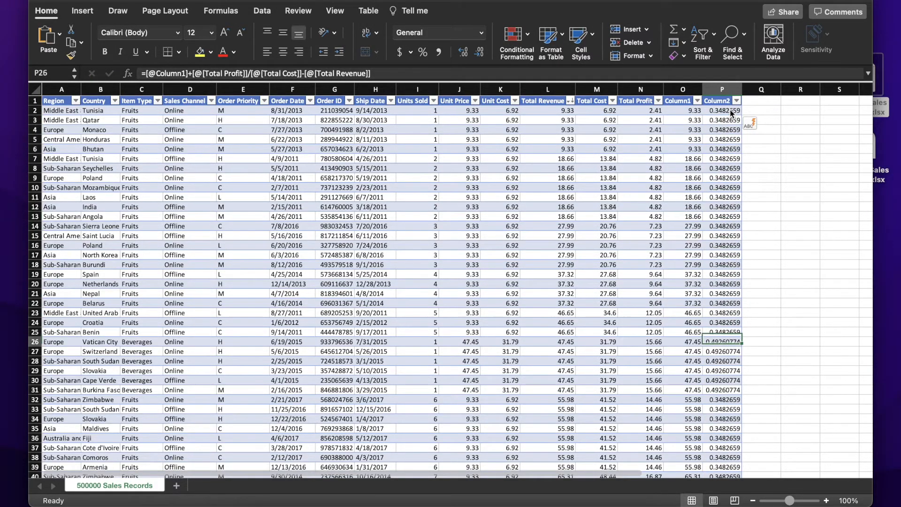
pyautogui.scroll(-3)
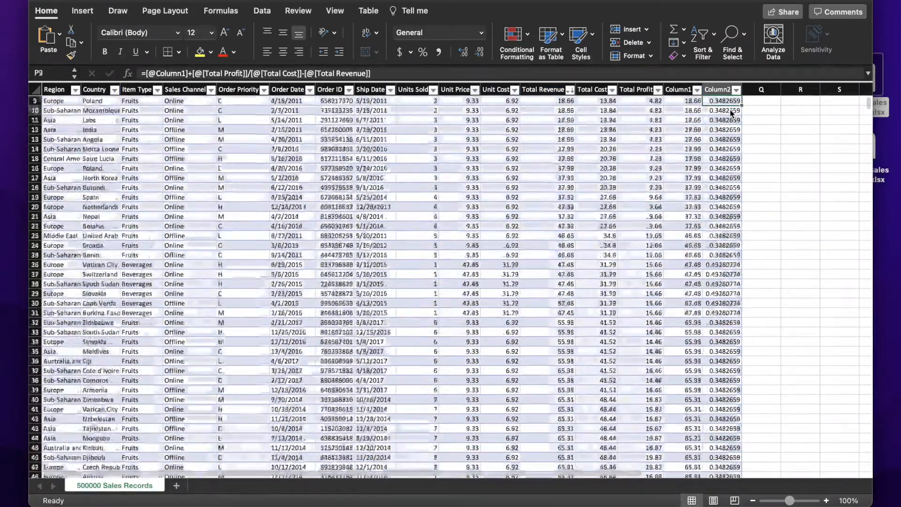
# - Edit the first row's Total Cost and set its Total Profit to 22222
pyautogui.click(543, 100)
pyautogui.write('100')
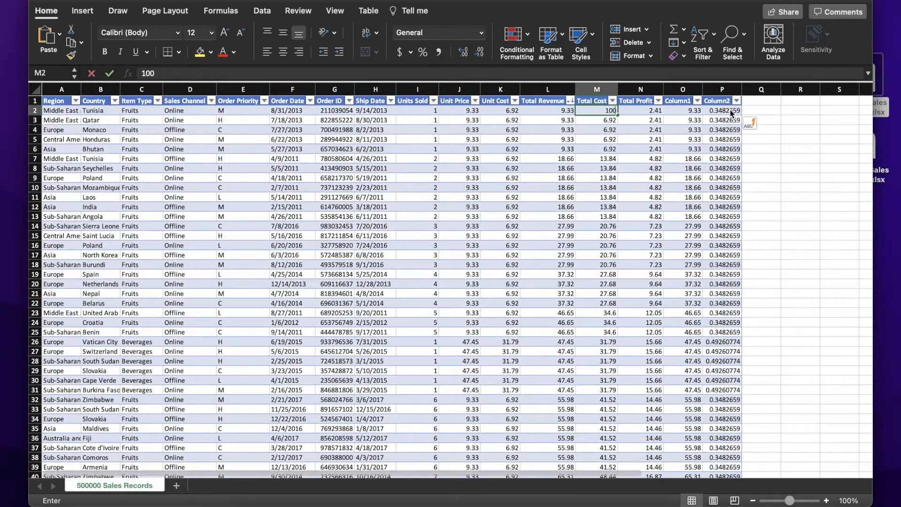
pyautogui.press('Return')
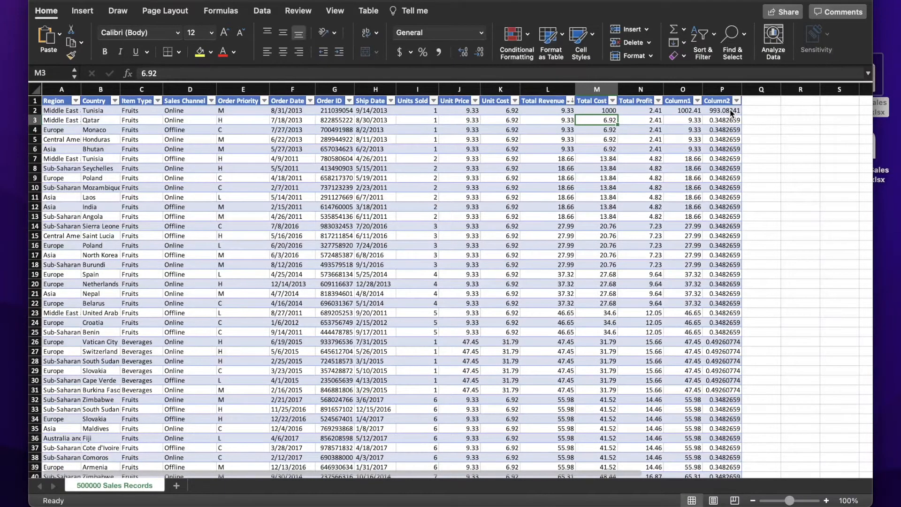
pyautogui.click(640, 110)
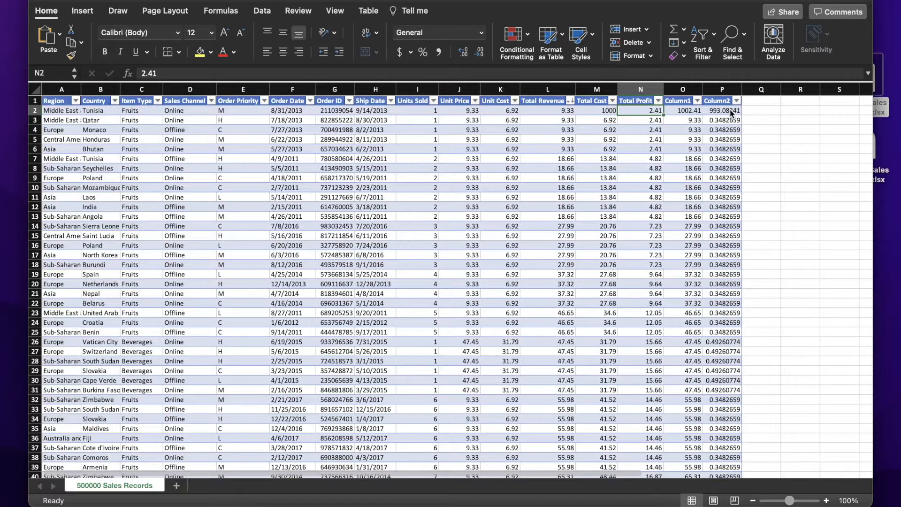
pyautogui.write('222222')
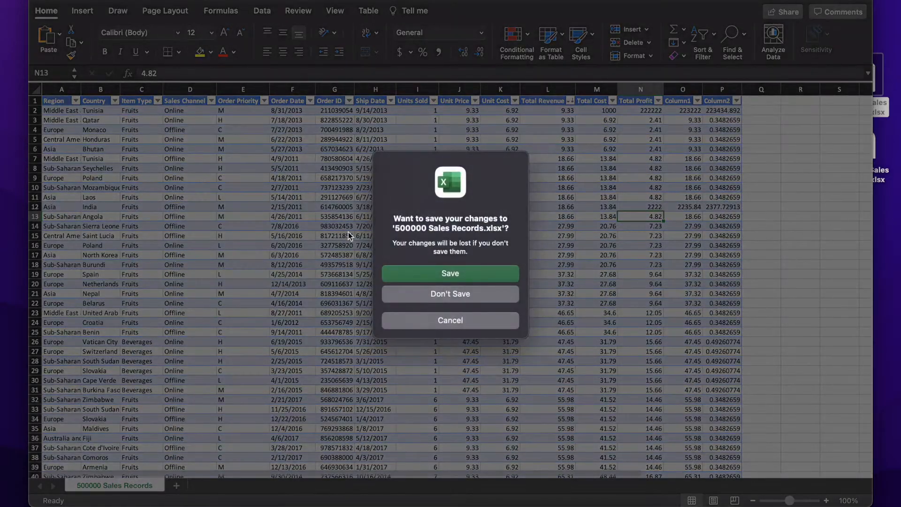
# - Close the 500000-row workbook via the save prompt and open 1000000 Sales Records.xlsx
pyautogui.click(451, 294)
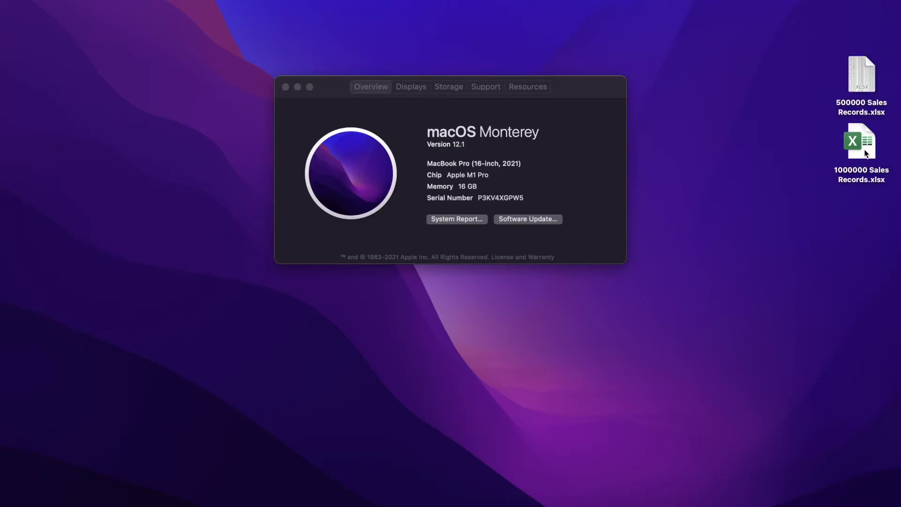
pyautogui.click(860, 142)
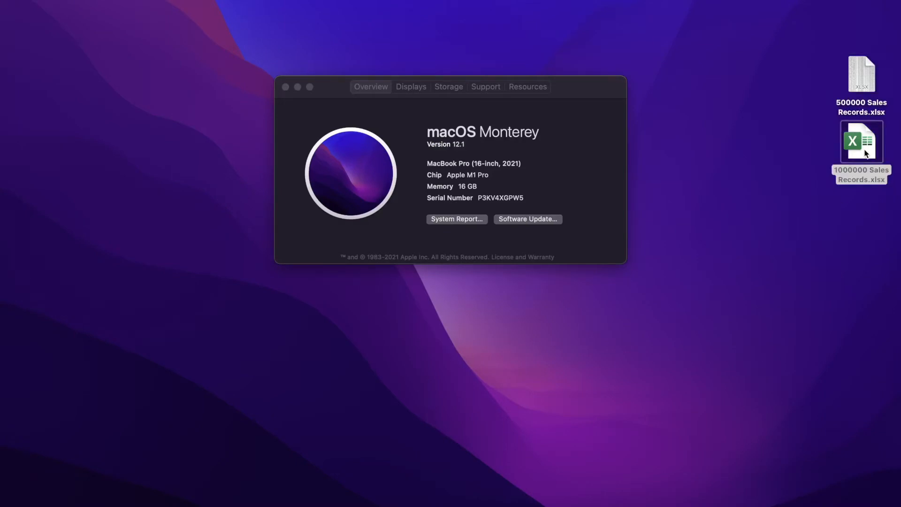
pyautogui.doubleClick(862, 140)
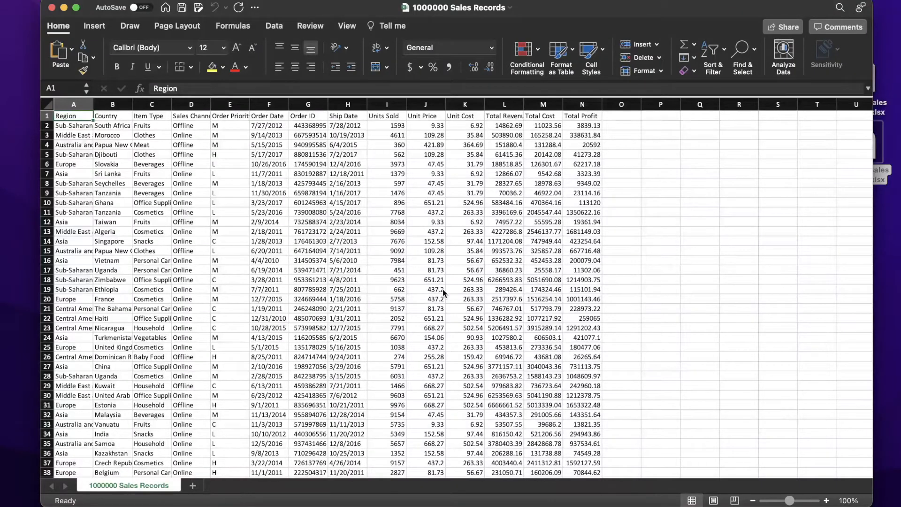
# - Make the 1,000,000-row data a table with headers and apply the blue banded style
pyautogui.click(386, 290)
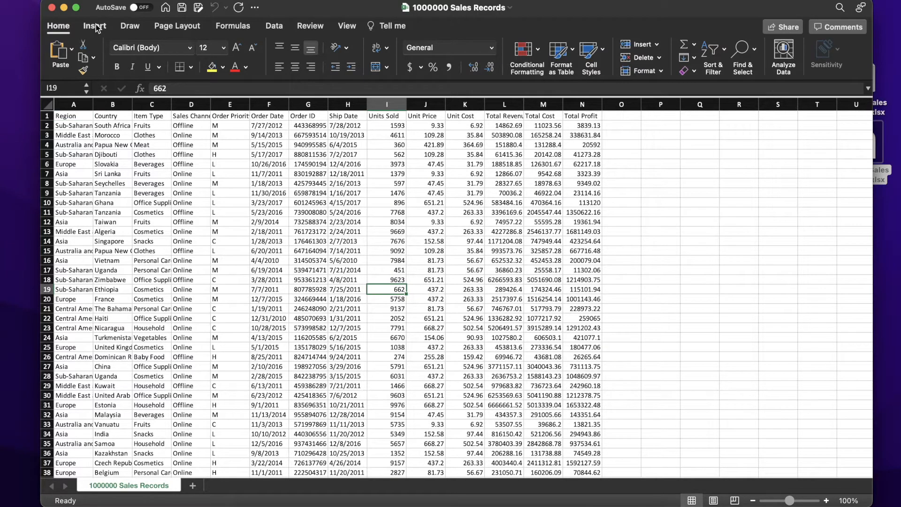
pyautogui.click(141, 54)
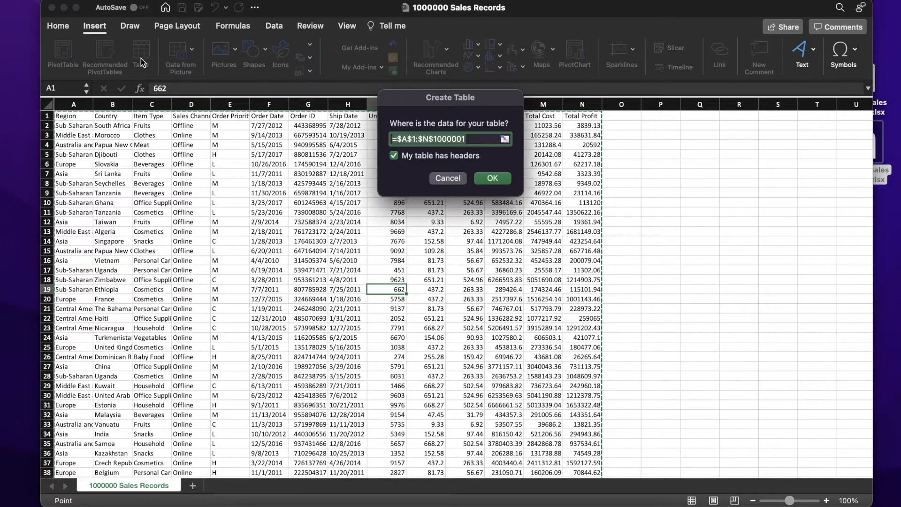
pyautogui.click(491, 178)
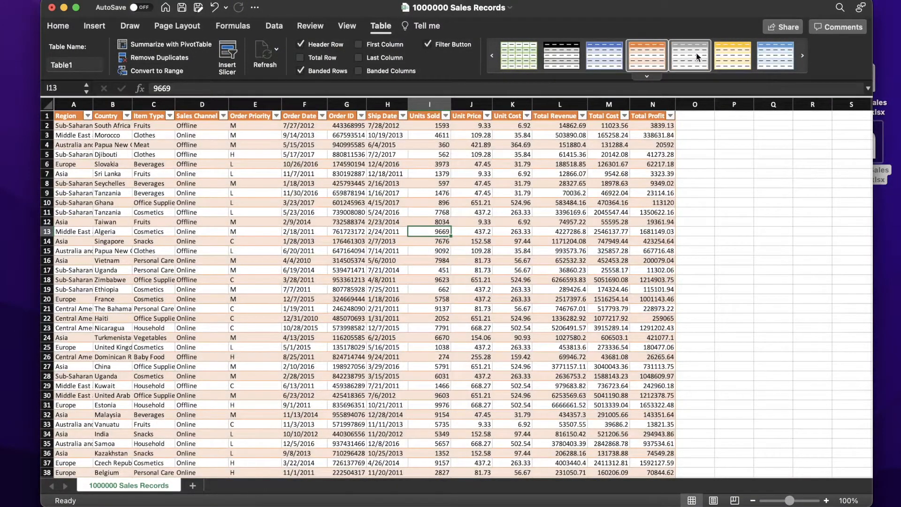
pyautogui.click(561, 56)
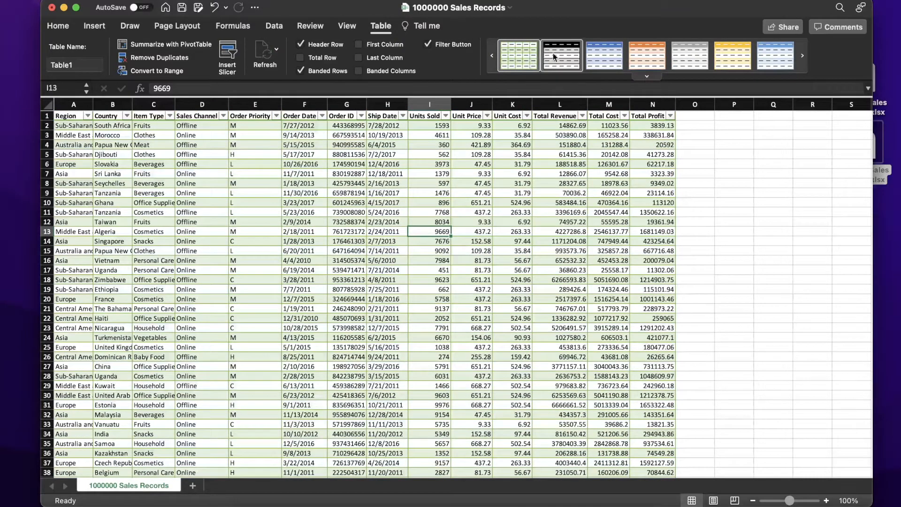
pyautogui.click(603, 55)
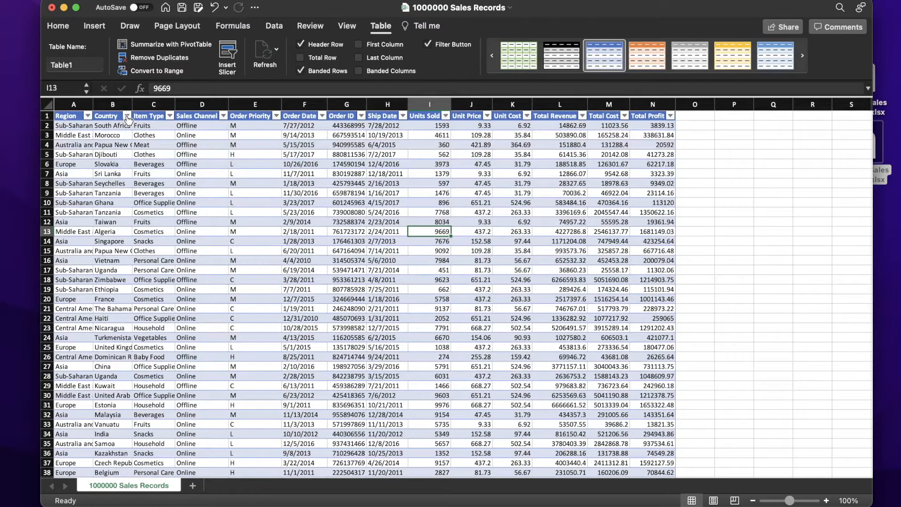
pyautogui.click(128, 115)
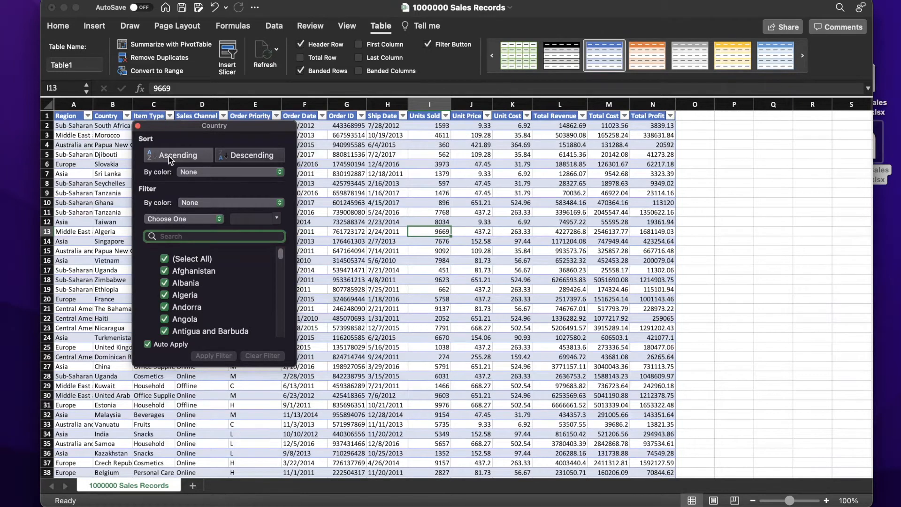
# - Sort Country Z to A, filter to Algeria and Bhutan, then clear the Country filter
pyautogui.click(177, 156)
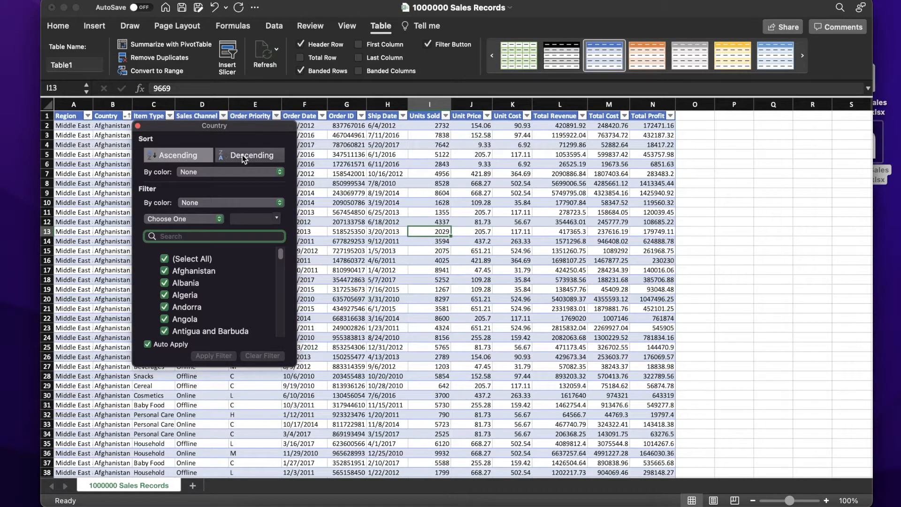
pyautogui.click(250, 155)
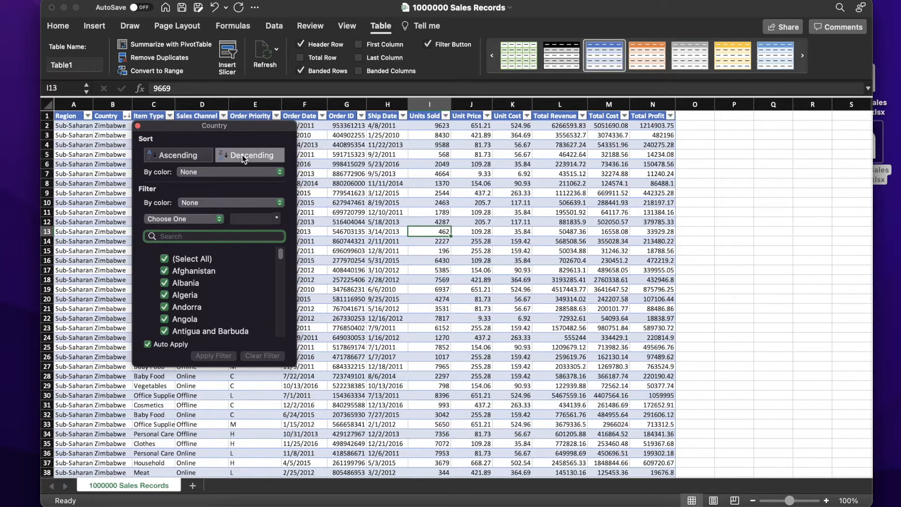
pyautogui.moveTo(184, 245)
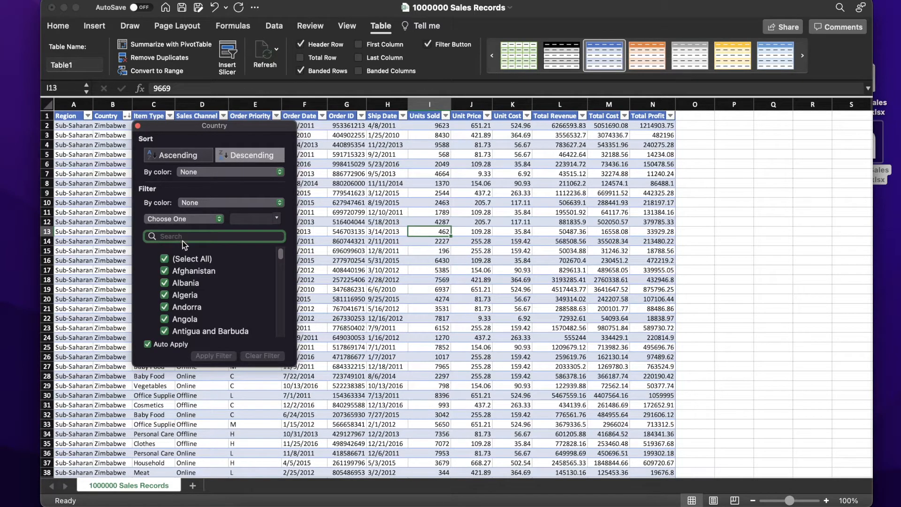
pyautogui.click(164, 295)
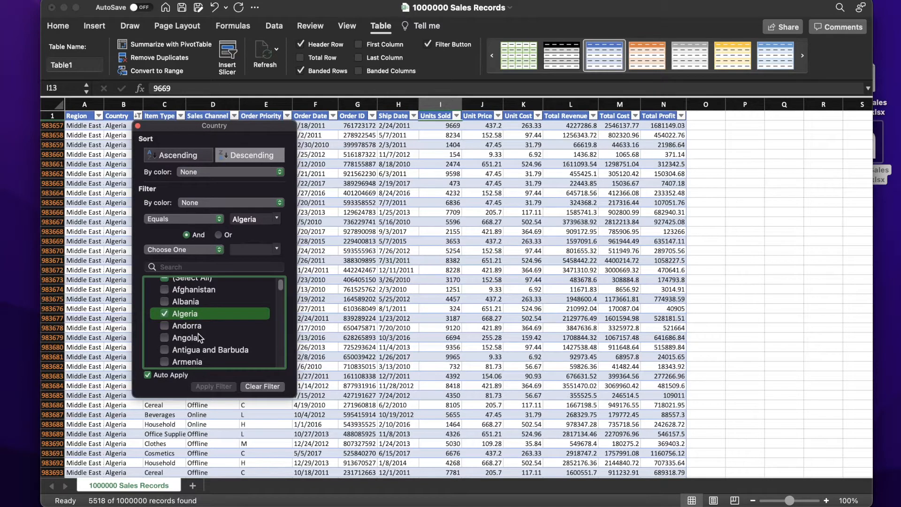
pyautogui.scroll(-3)
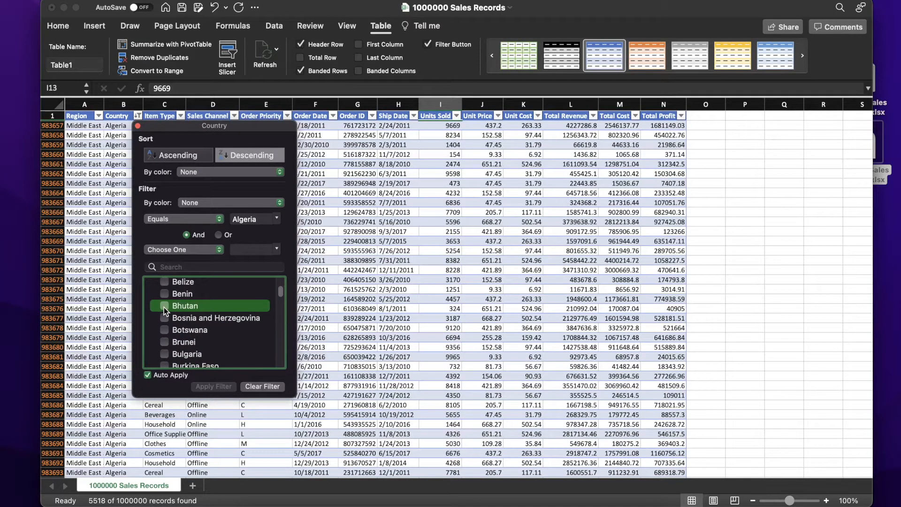
pyautogui.click(165, 305)
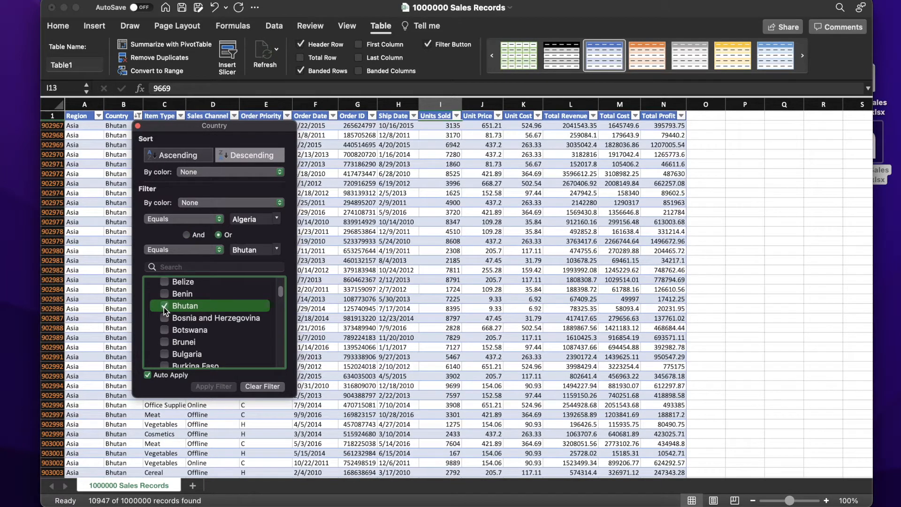
pyautogui.scroll(3)
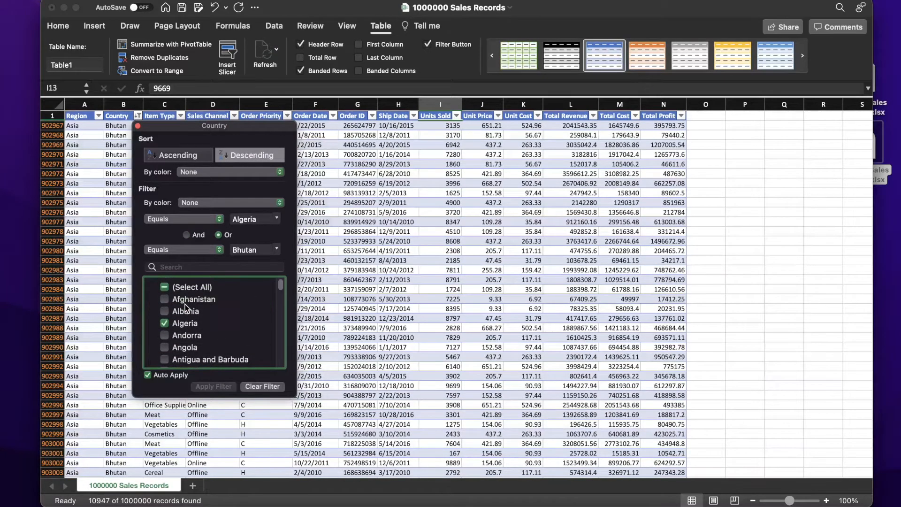
pyautogui.click(262, 386)
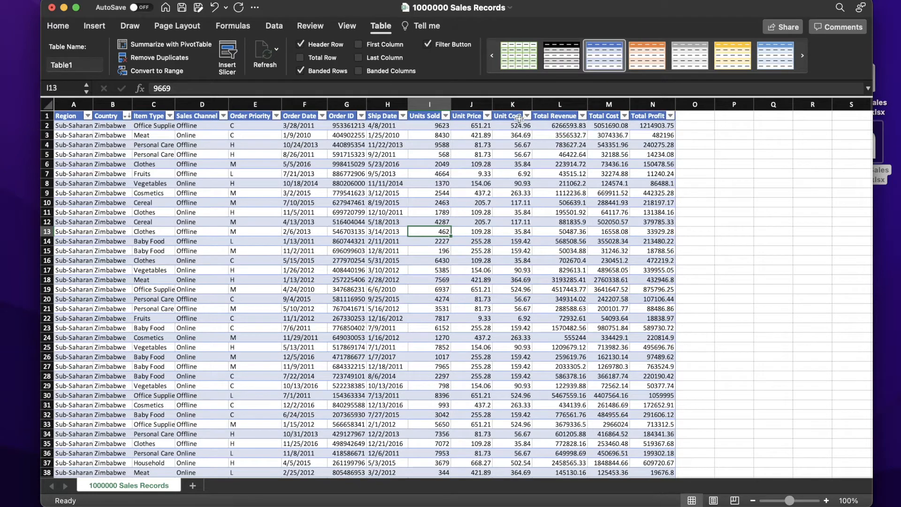
# - Filter Unit Cost to values less than or equal to 300
pyautogui.click(524, 115)
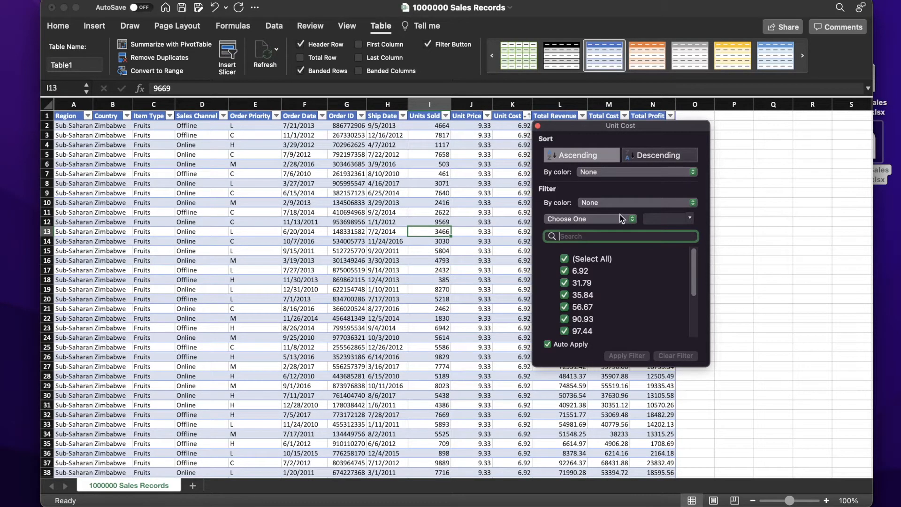
pyautogui.click(586, 218)
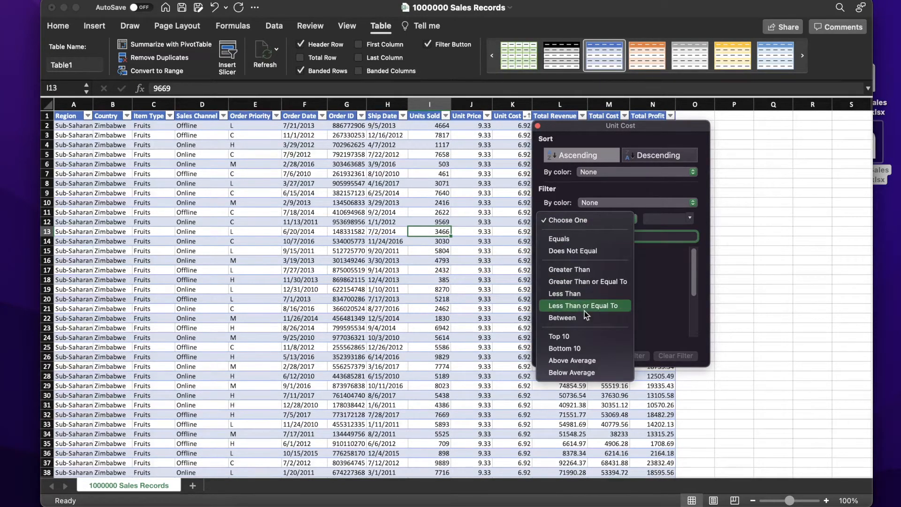
pyautogui.click(583, 306)
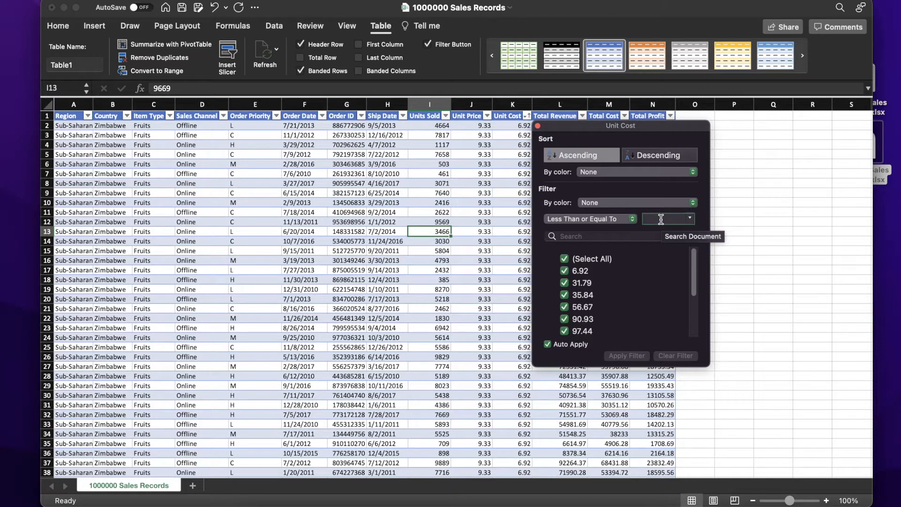
pyautogui.write('300')
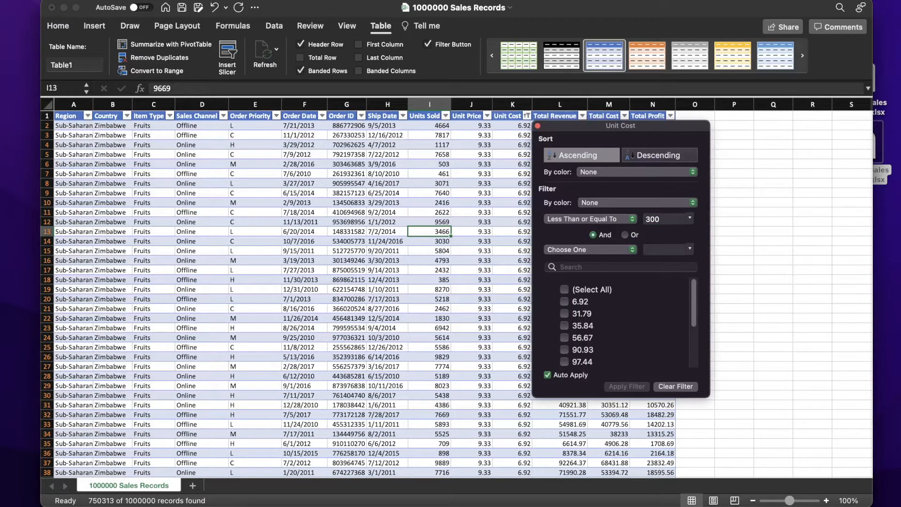
pyautogui.moveTo(631, 208)
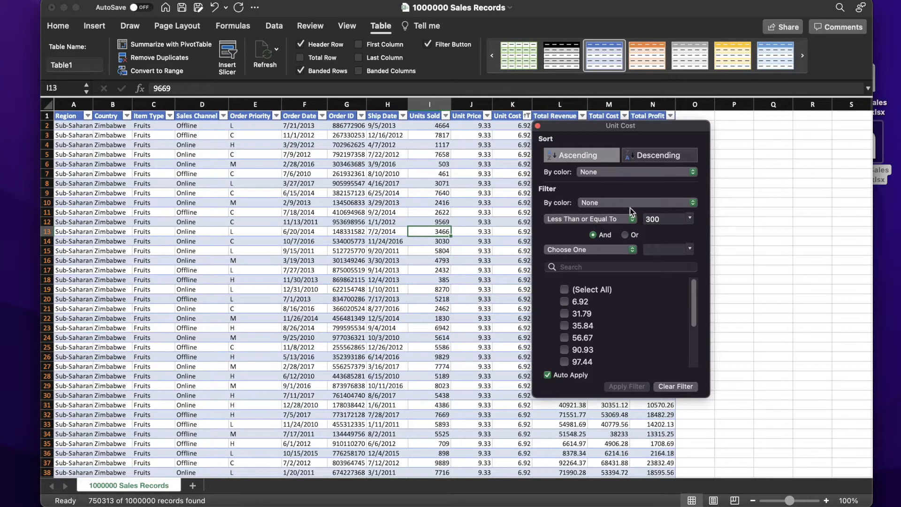
pyautogui.moveTo(650, 159)
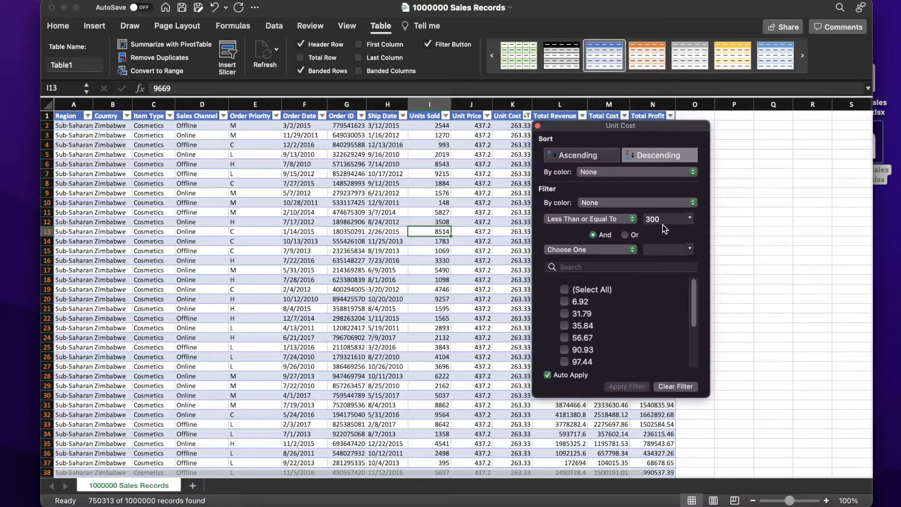
pyautogui.moveTo(655, 263)
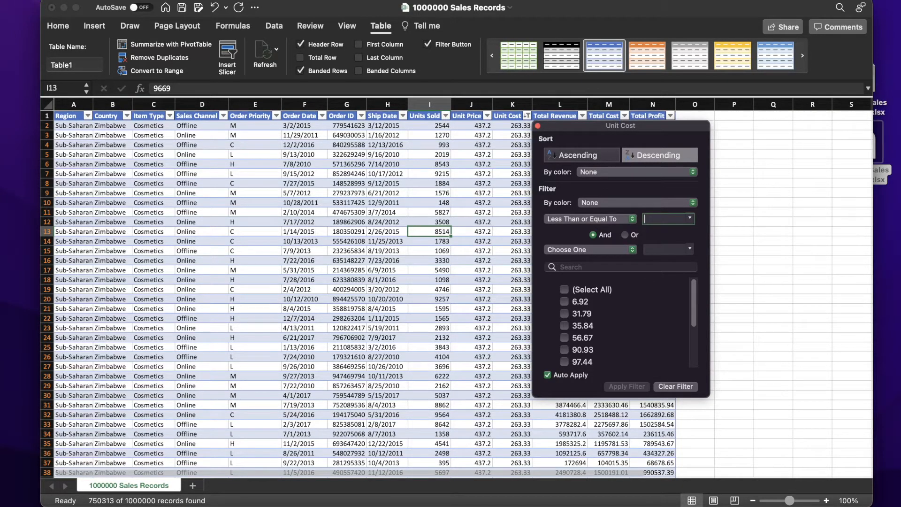
# - Change the Unit Cost limit to 500, then clear the Unit Cost filter
pyautogui.write('500')
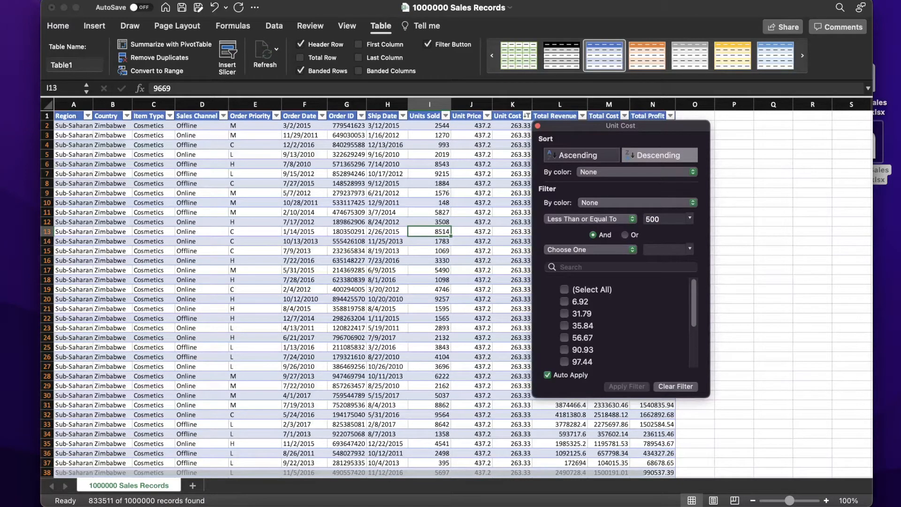
pyautogui.moveTo(138, 477)
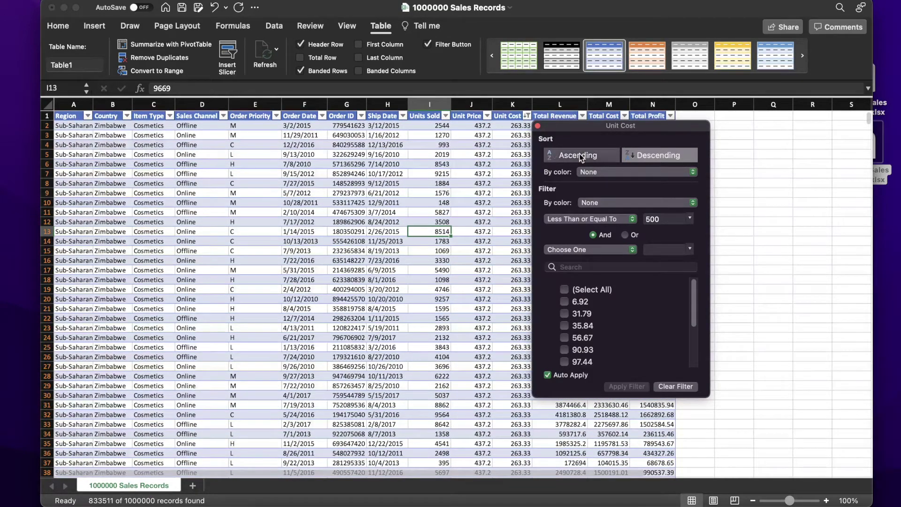
pyautogui.moveTo(560, 138)
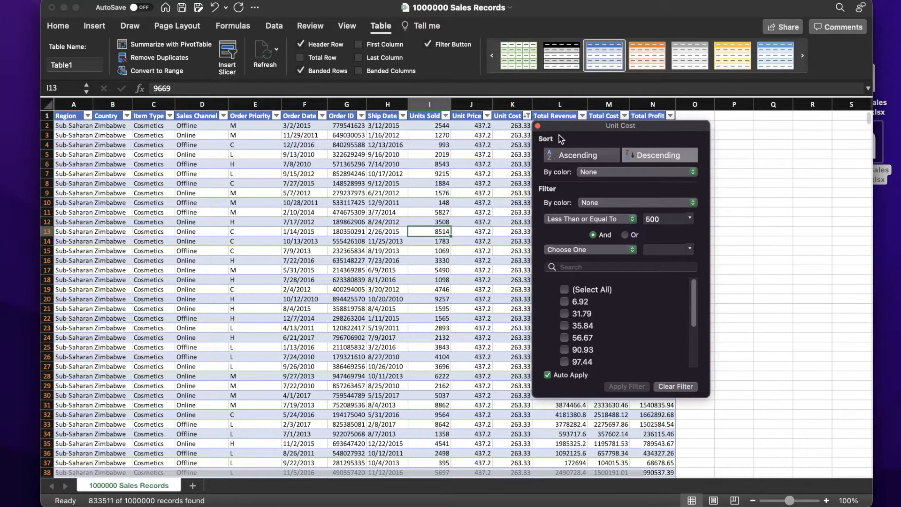
pyautogui.click(581, 154)
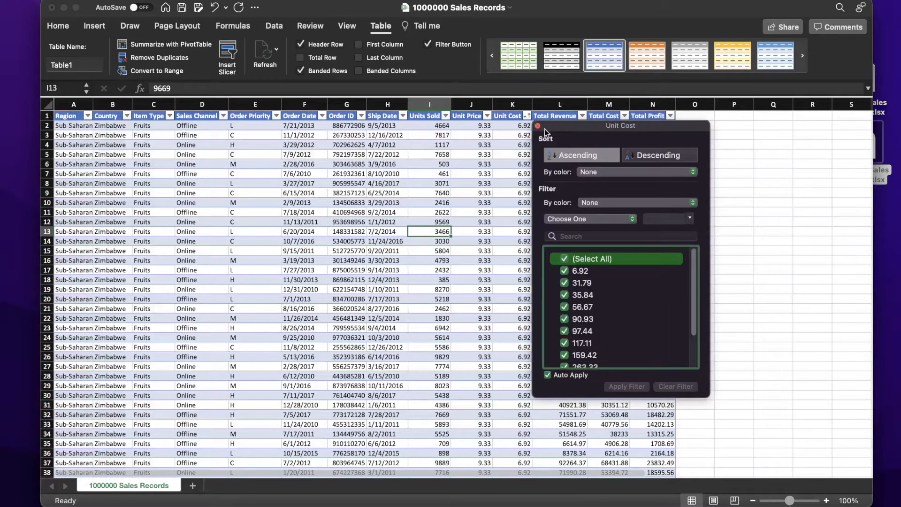
pyautogui.click(537, 125)
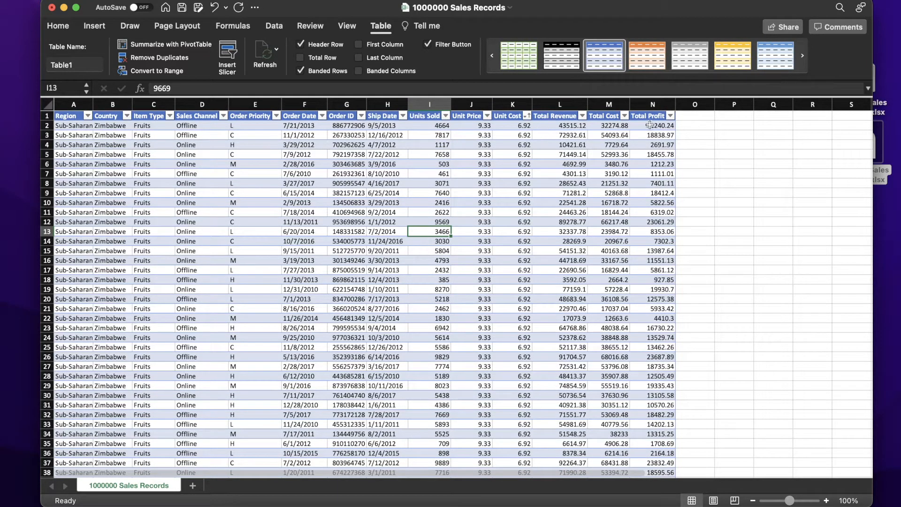
pyautogui.click(694, 126)
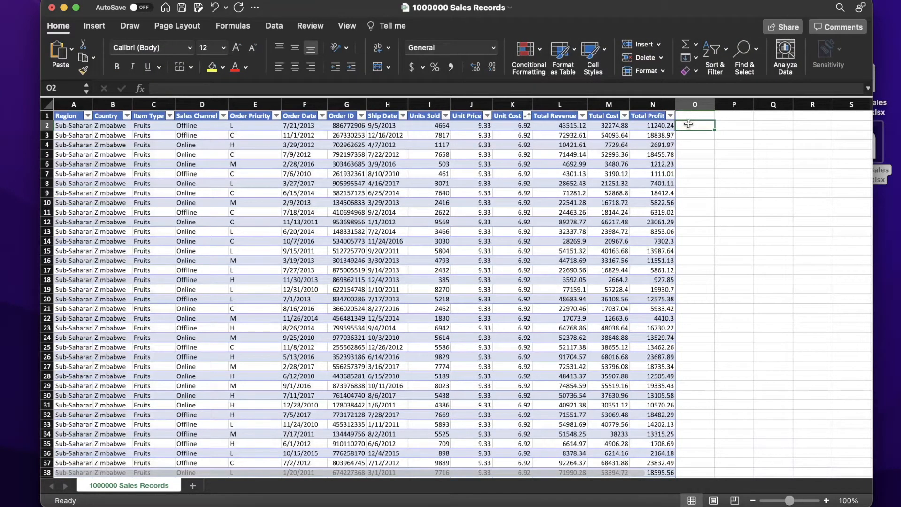
# - Enter =[@[Total Profit]]+[@[Total Cost]] in O2 and spot-check the filled Column1 values
pyautogui.write('=')
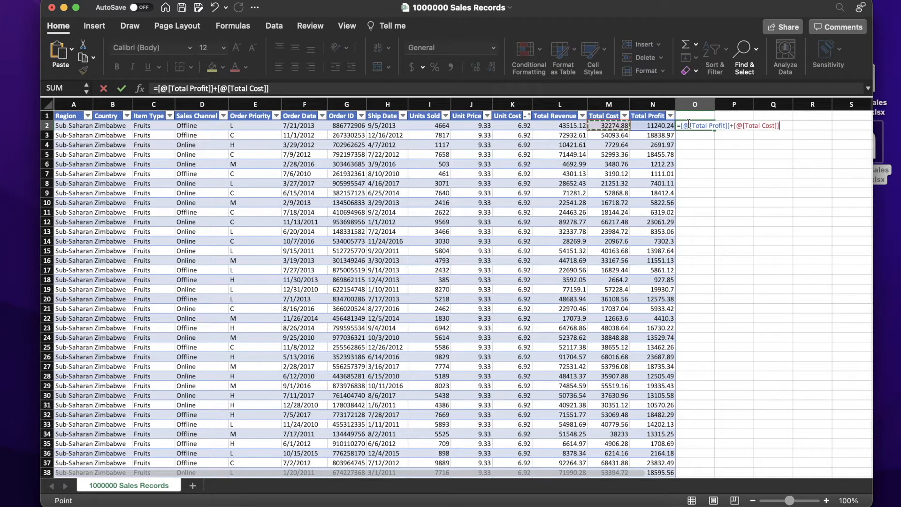
pyautogui.press('Return')
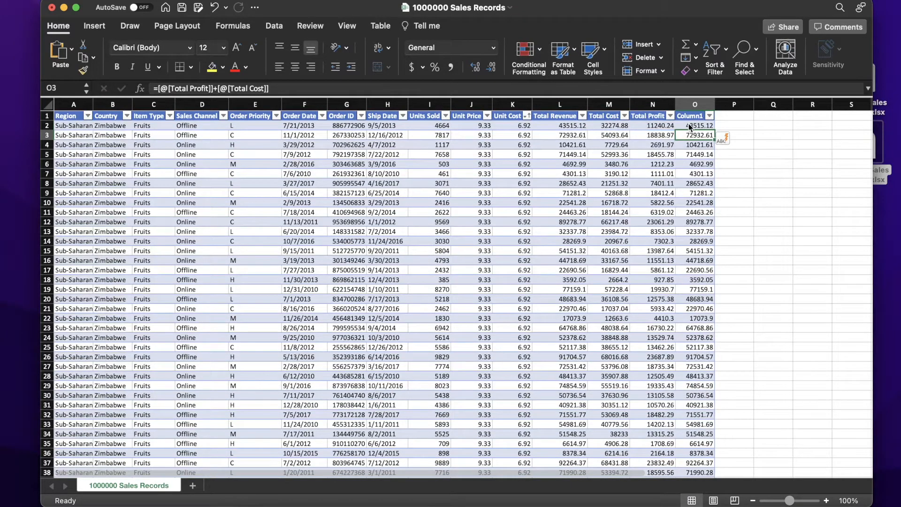
pyautogui.click(694, 222)
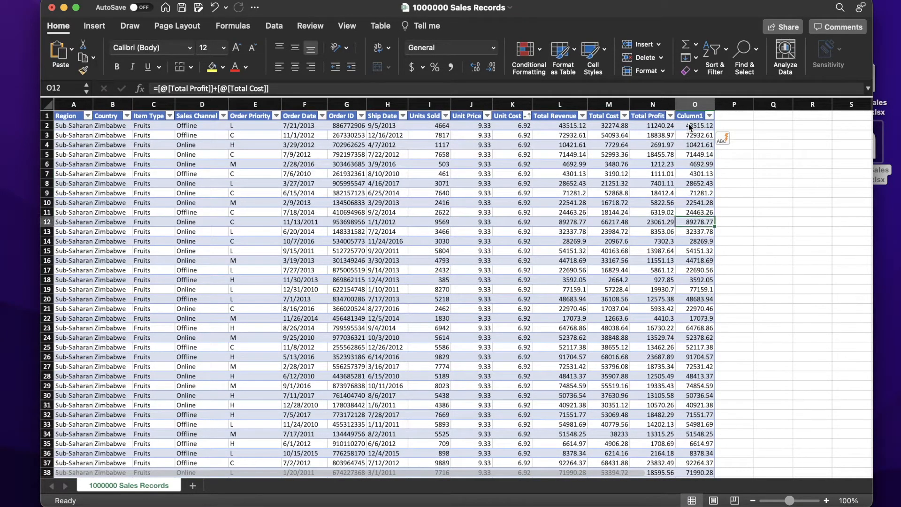
pyautogui.click(694, 289)
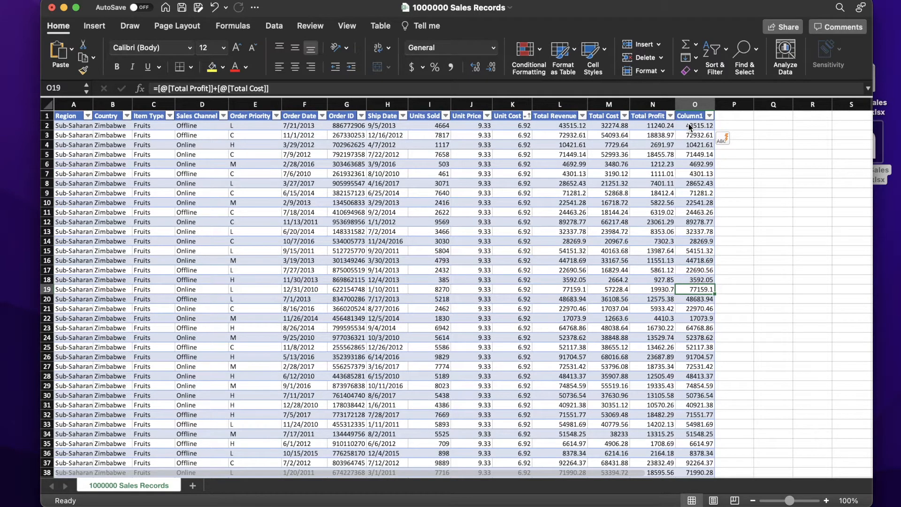
# - Fill Column2 from P2 with Column1 minus Total Cost minus Total Revenue×Unit Cost/Units Sold
pyautogui.click(652, 241)
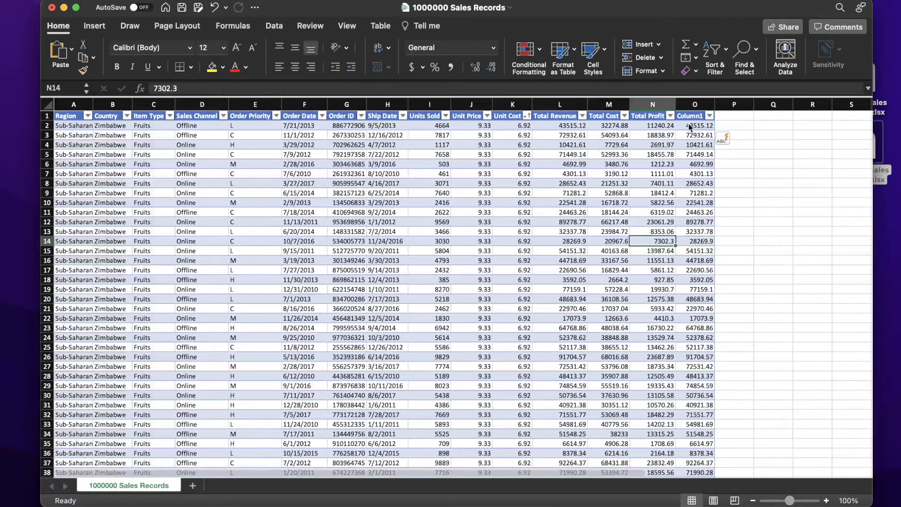
pyautogui.click(652, 222)
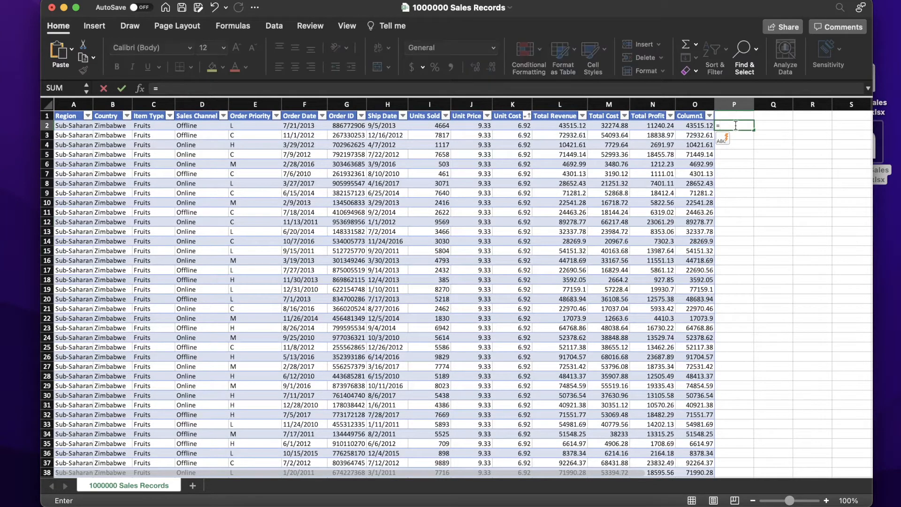
pyautogui.write('=[@Column1]-[@[Total Profit]]')
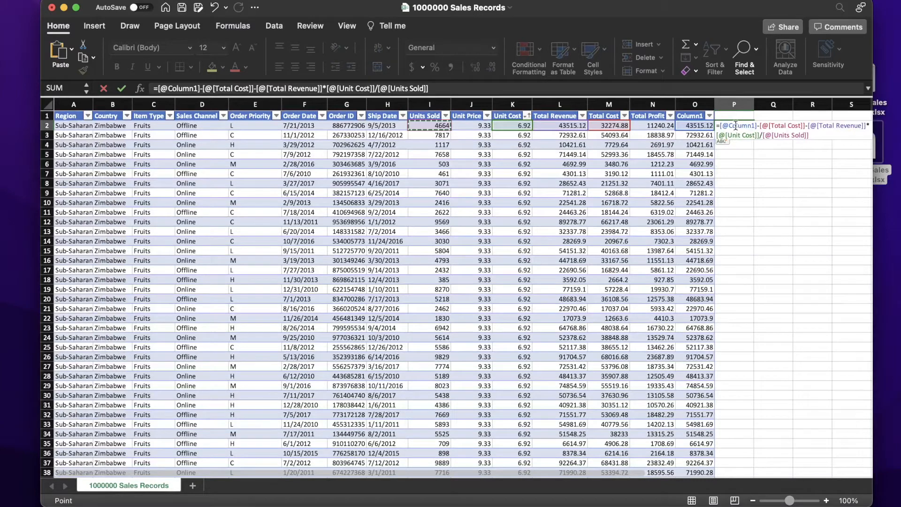
pyautogui.press('Return')
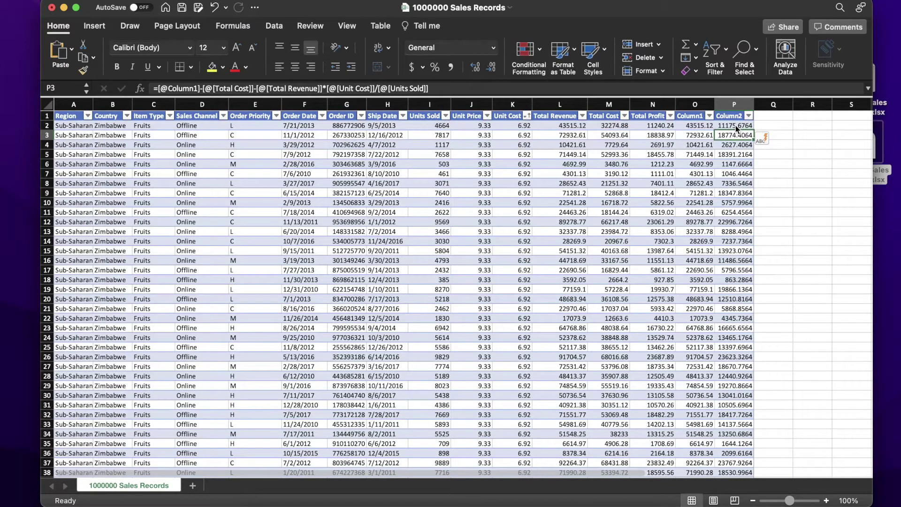
pyautogui.moveTo(728, 196)
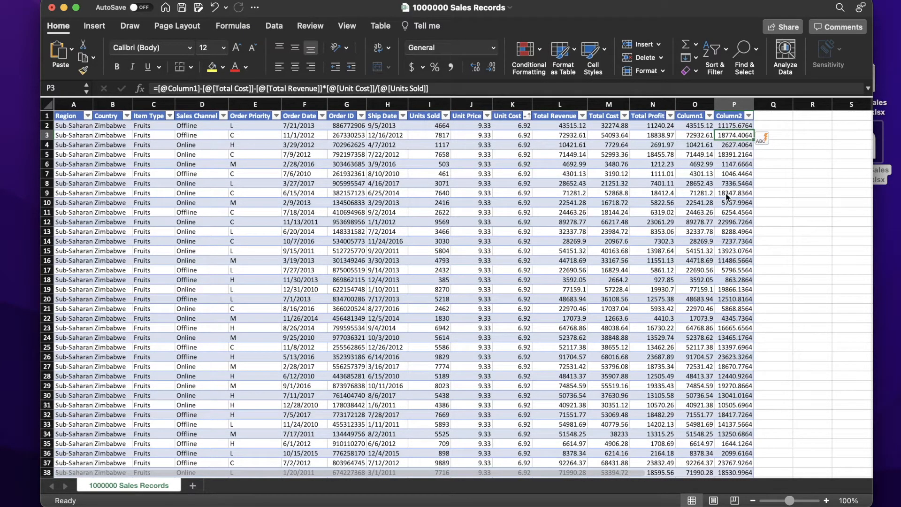
pyautogui.moveTo(742, 202)
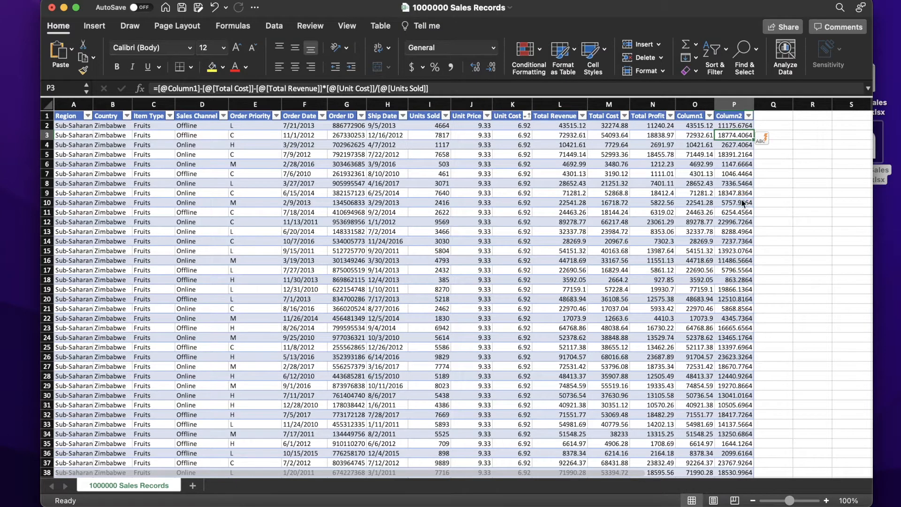
# - Spot-check the computed Column1 and Column2 values in rows 13 and 18
pyautogui.click(734, 193)
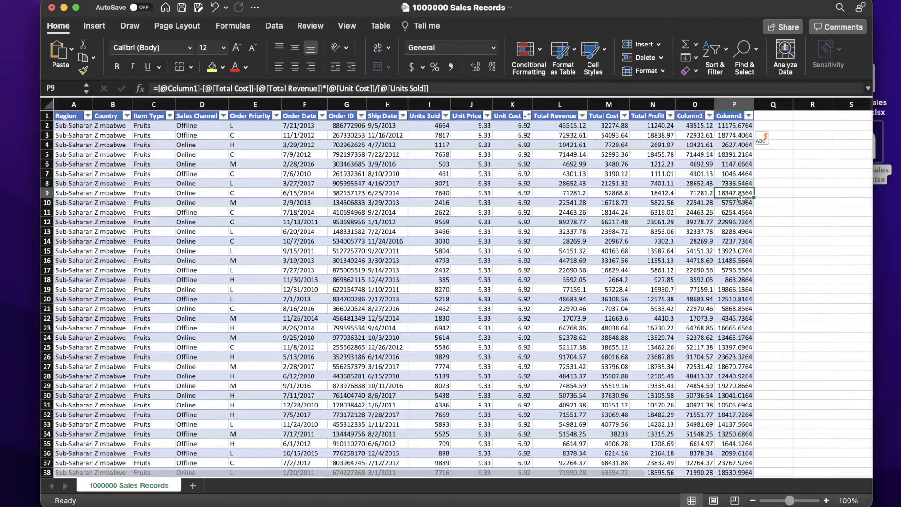
pyautogui.click(734, 279)
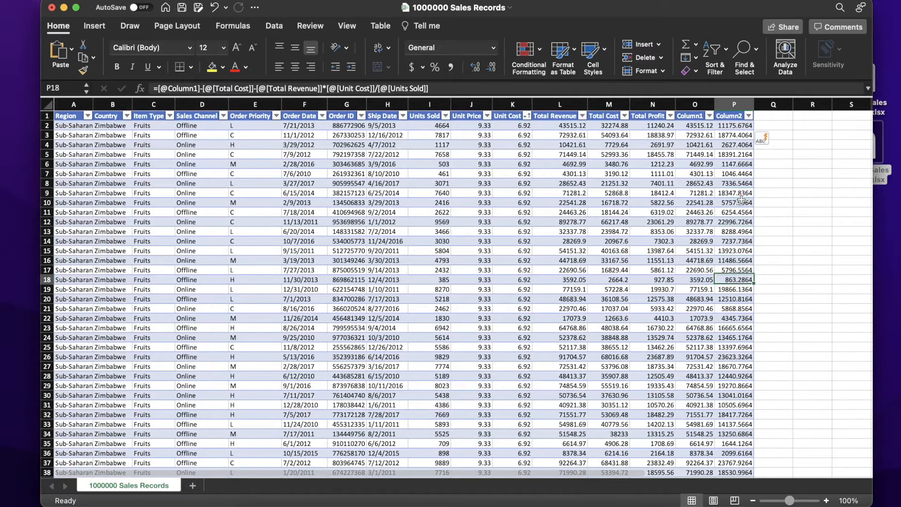
pyautogui.click(694, 280)
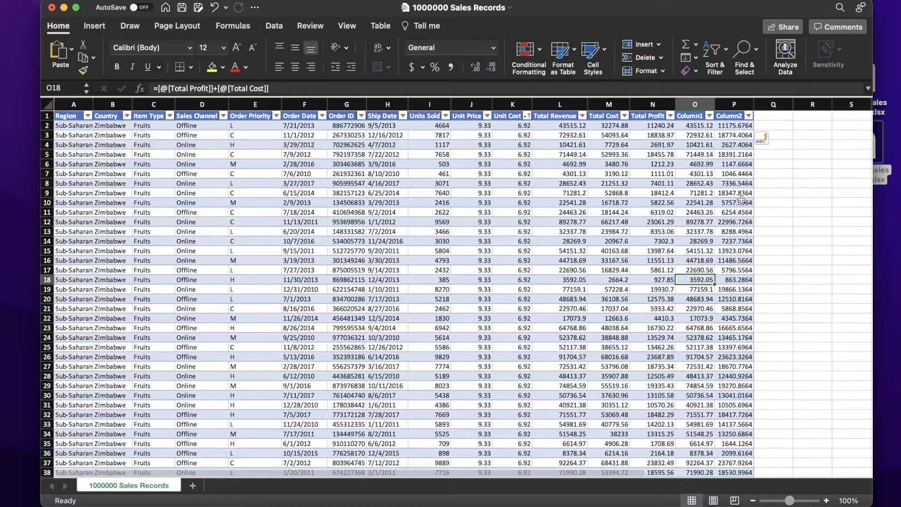
pyautogui.click(694, 231)
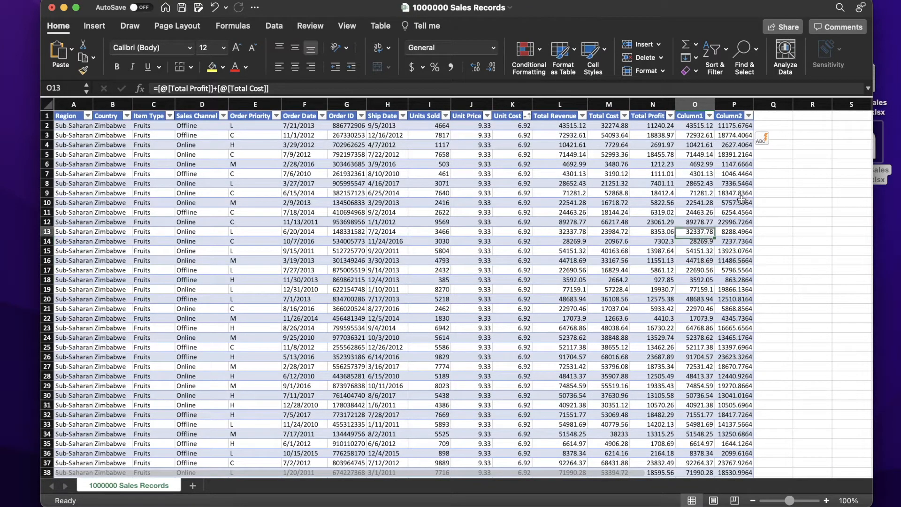
pyautogui.click(734, 231)
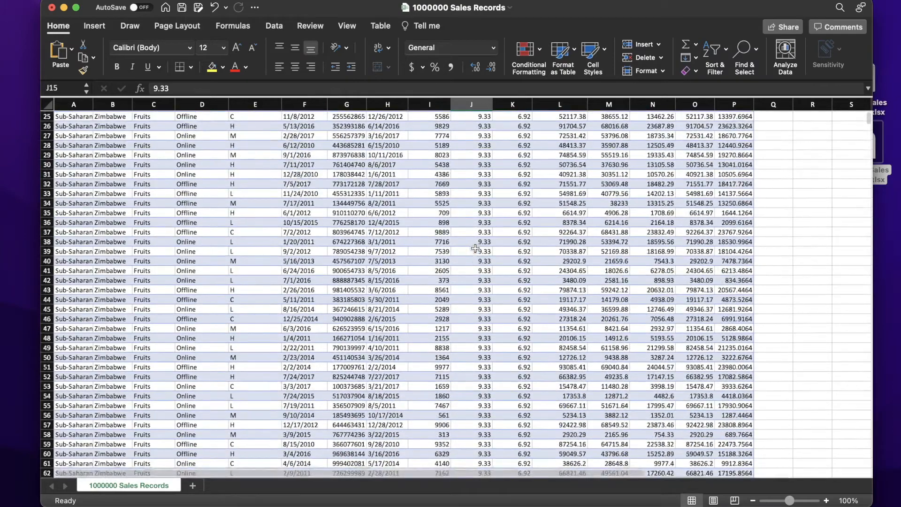
# - Preview a black table style, keep the blue banded style, and return to the header row
pyautogui.click(380, 26)
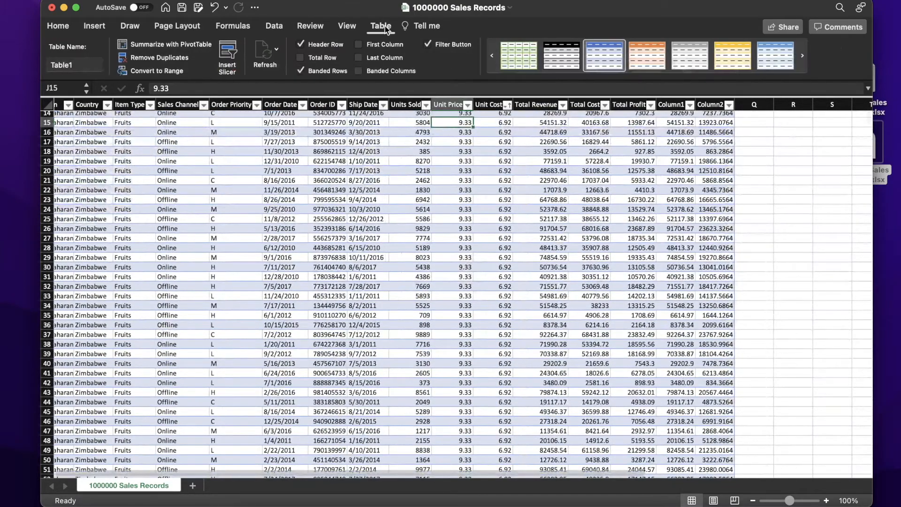
pyautogui.click(561, 55)
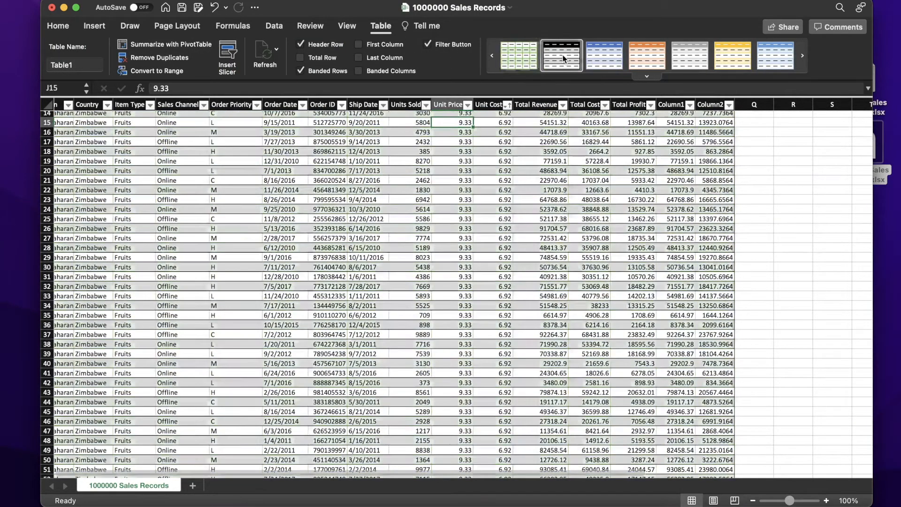
pyautogui.click(603, 55)
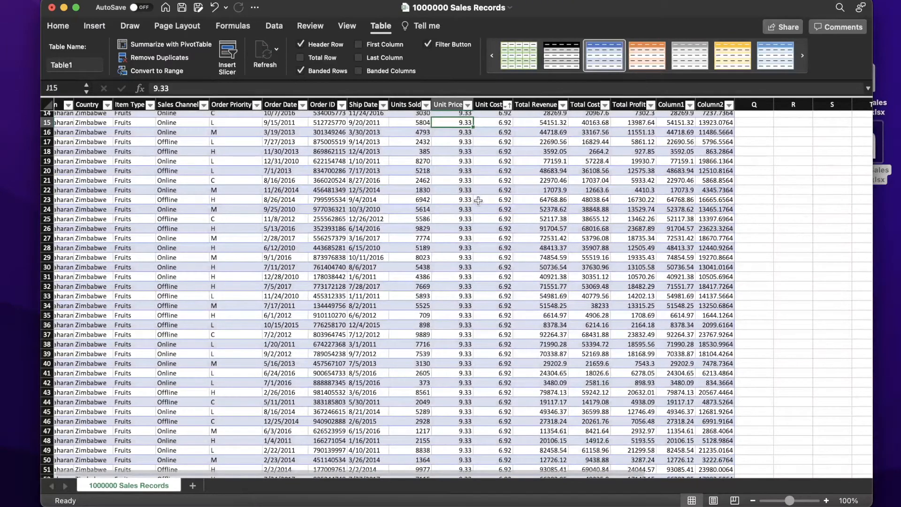
pyautogui.scroll(3)
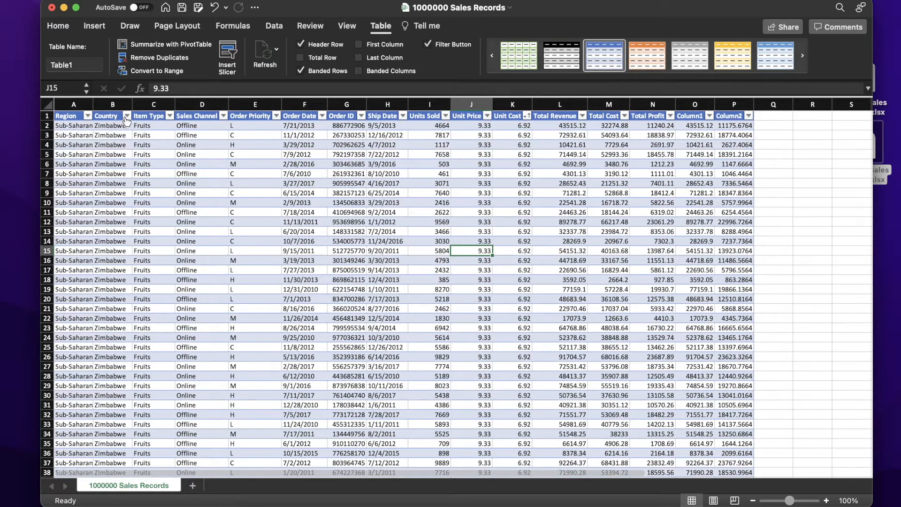
# - Open the Country column's sort and filter options
pyautogui.click(127, 116)
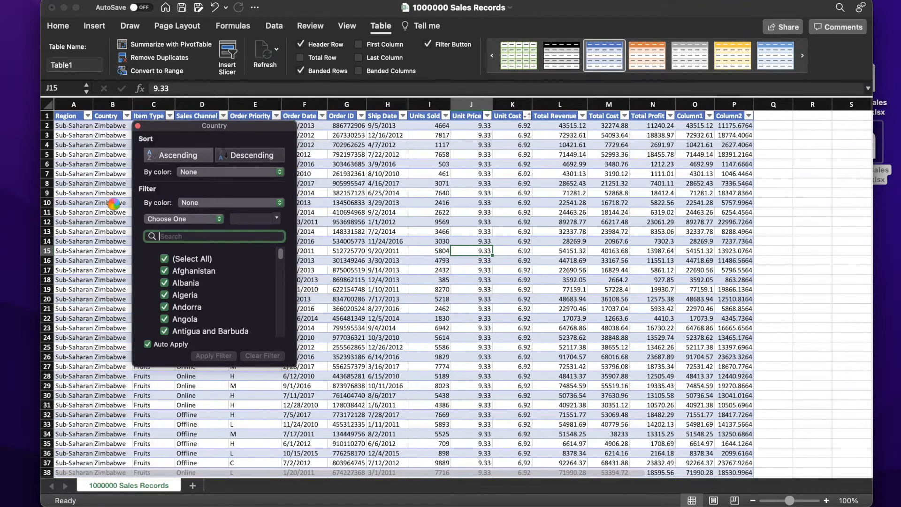
pyautogui.moveTo(753, 156)
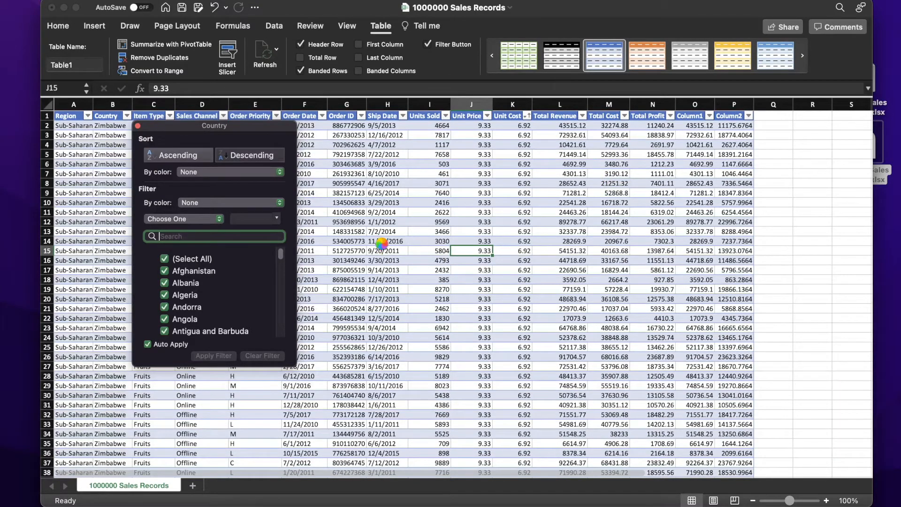
pyautogui.moveTo(115, 247)
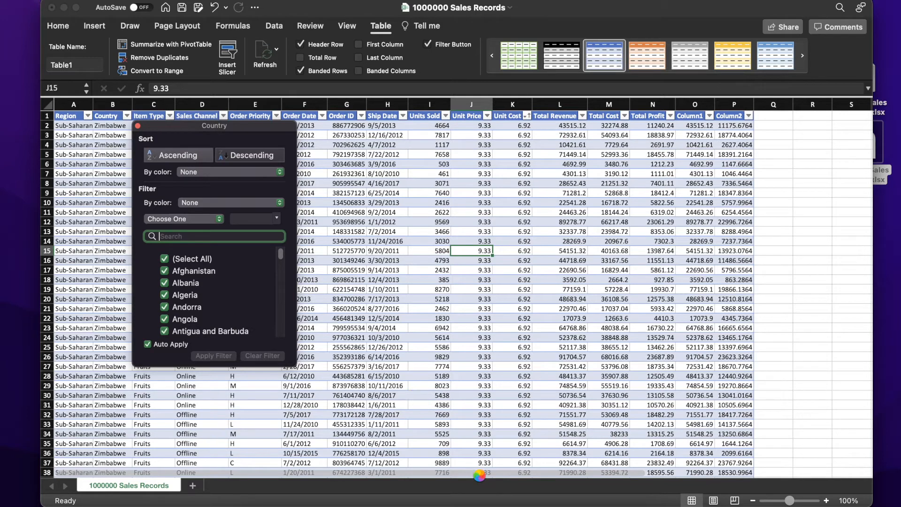
pyautogui.moveTo(490, 412)
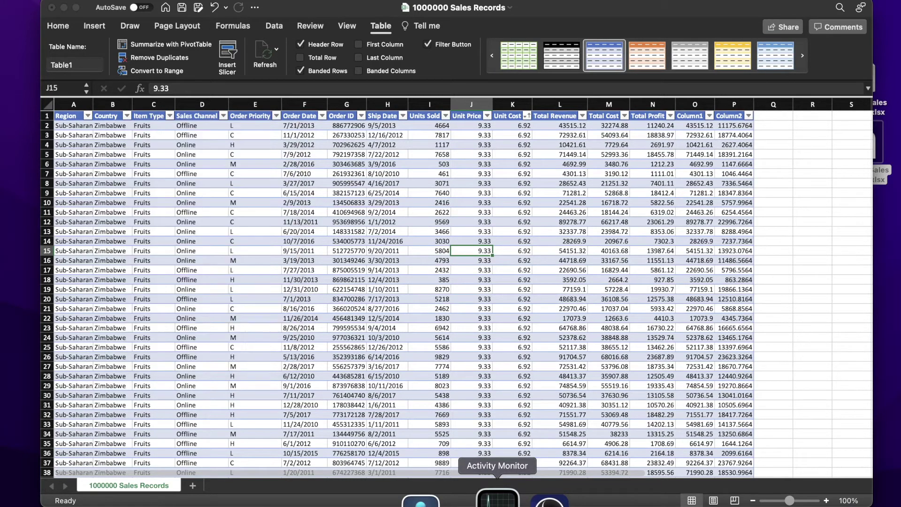
# - Open Activity Monitor from the Dock to check whether Excel is responding
pyautogui.click(496, 497)
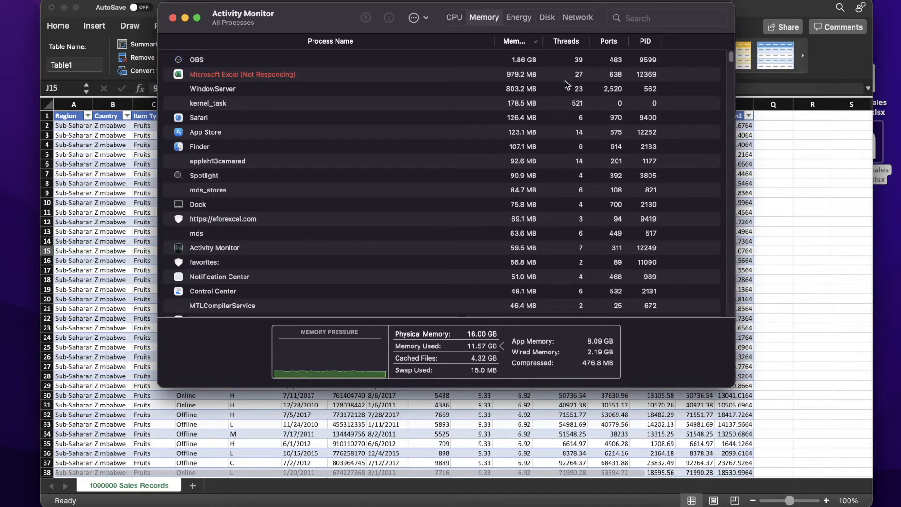
pyautogui.moveTo(345, 79)
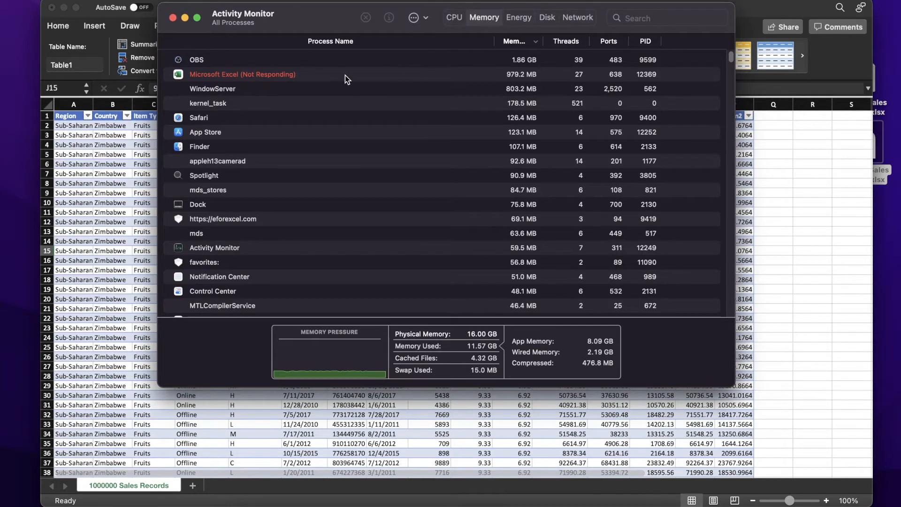
pyautogui.moveTo(482, 78)
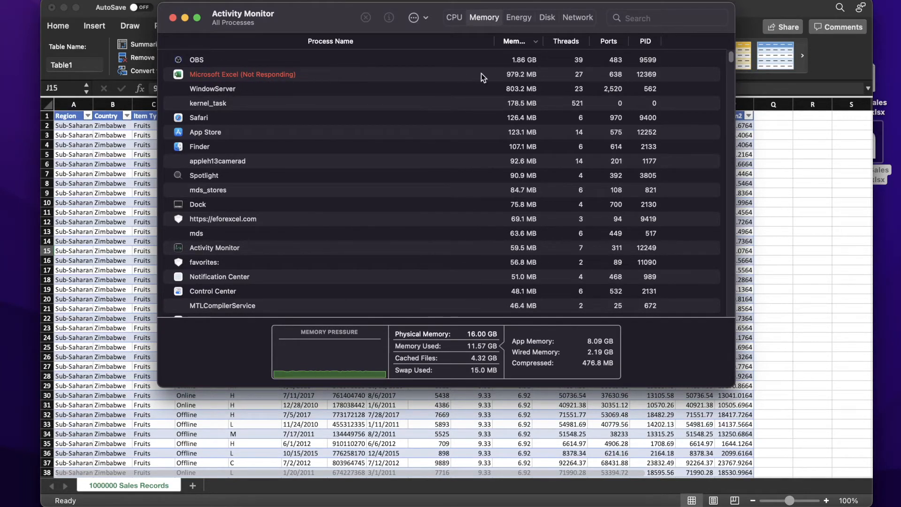
pyautogui.moveTo(419, 330)
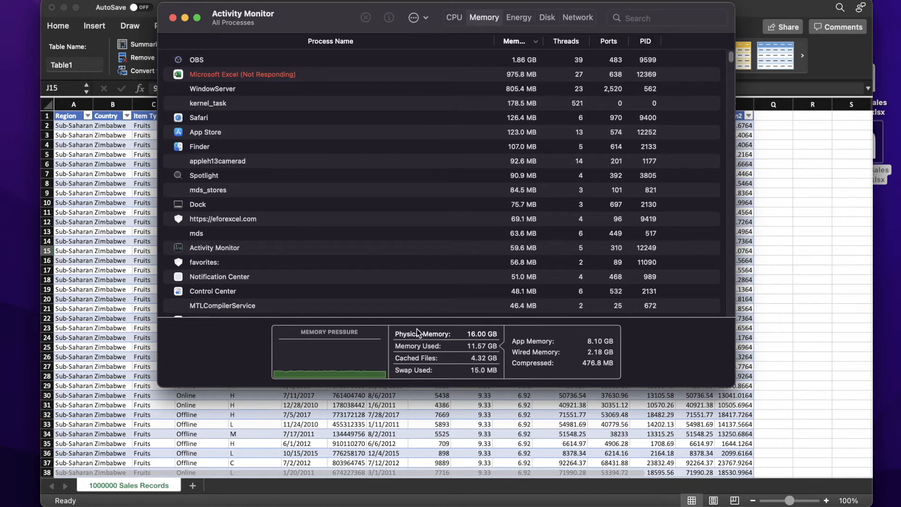
pyautogui.moveTo(428, 359)
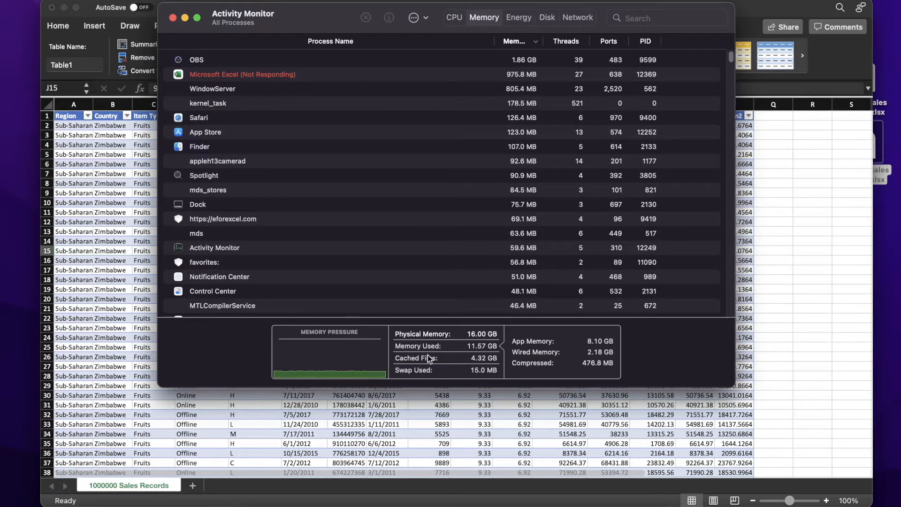
pyautogui.moveTo(474, 342)
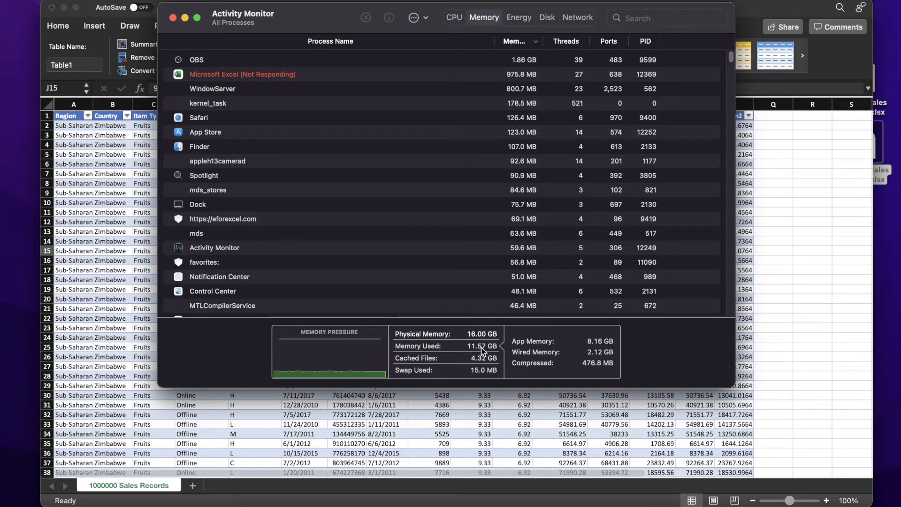
pyautogui.moveTo(219, 52)
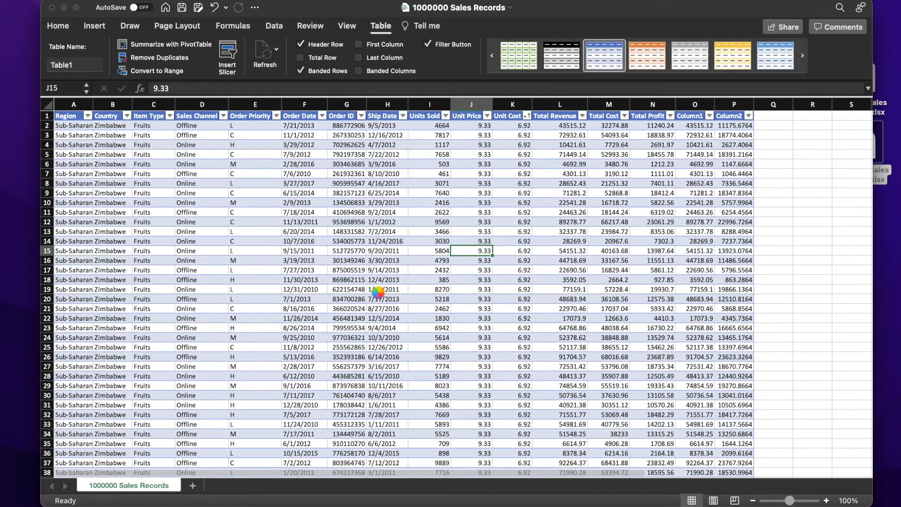
pyautogui.moveTo(223, 495)
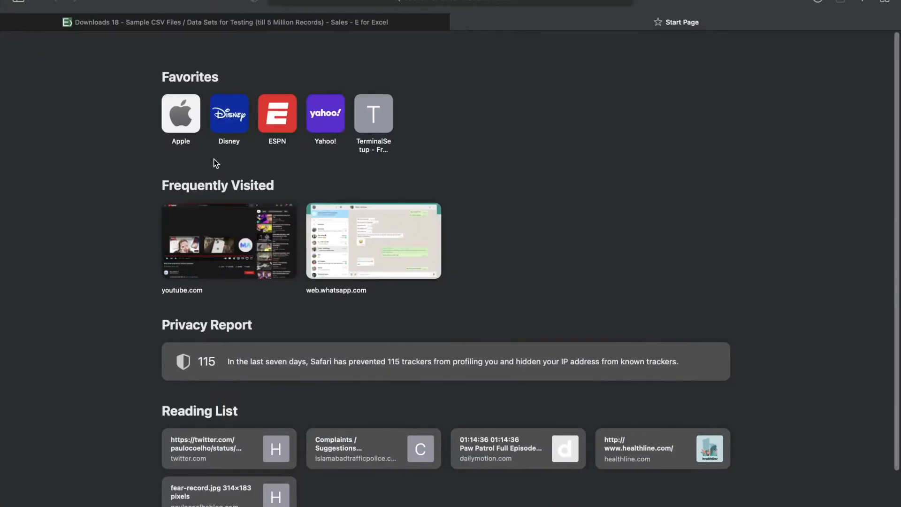
# - Switch to the E for Excel tab and scroll to the sales records download table
pyautogui.click(224, 22)
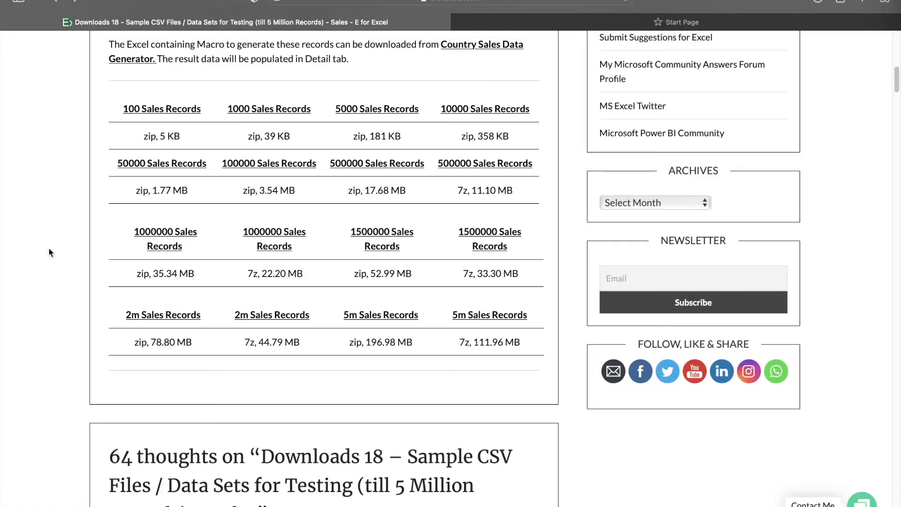
pyautogui.scroll(3)
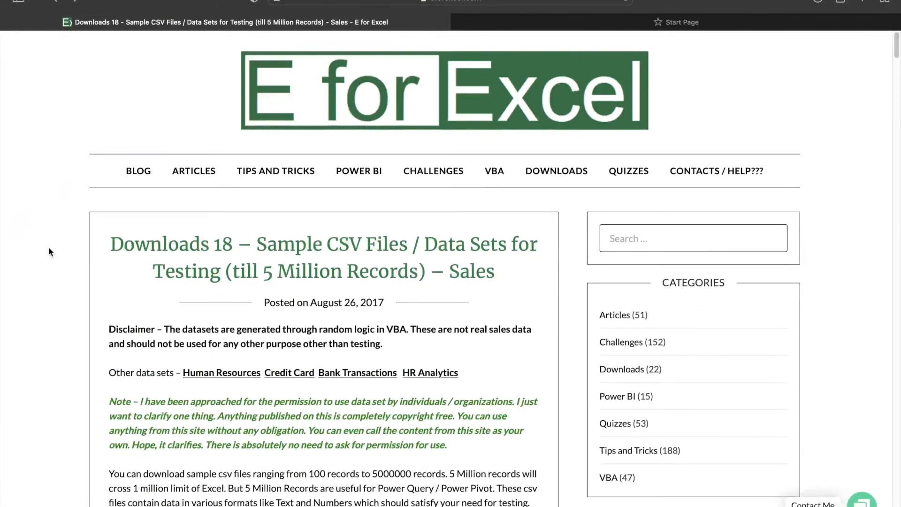
pyautogui.moveTo(361, 56)
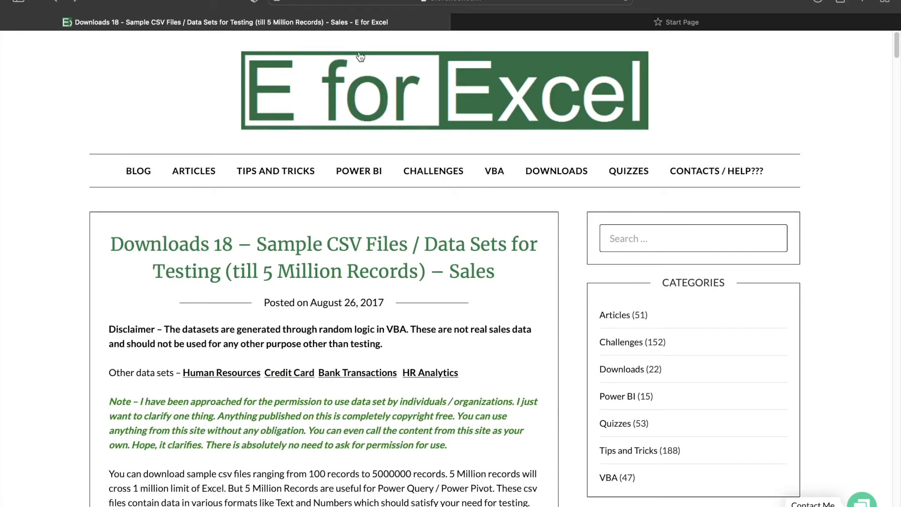
pyautogui.moveTo(232, 240)
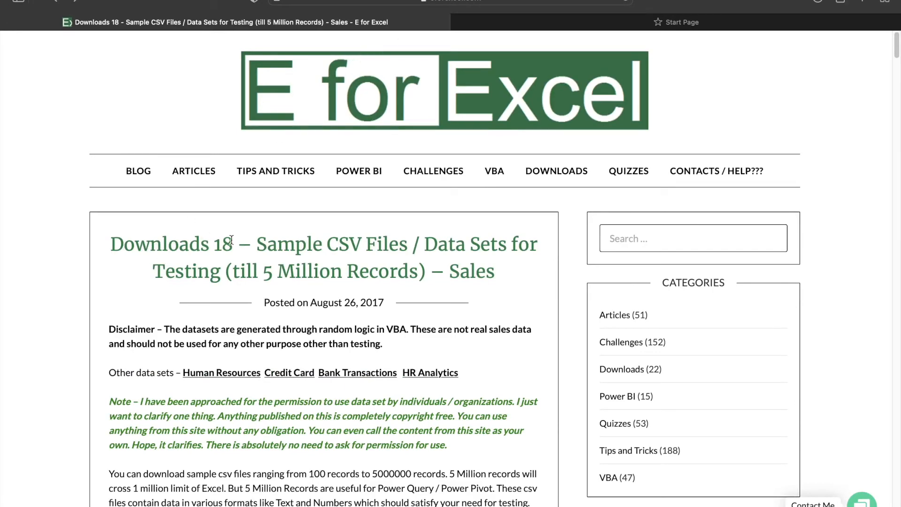
pyautogui.scroll(-3)
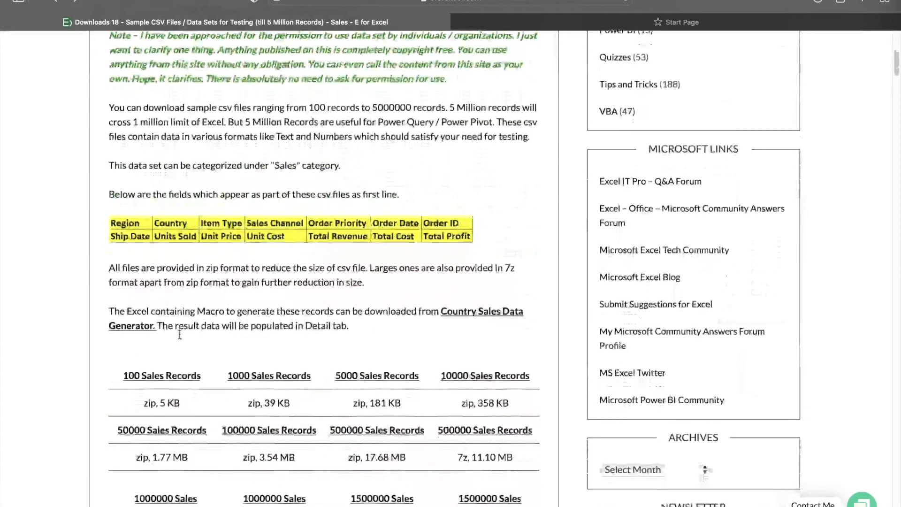
pyautogui.scroll(-3)
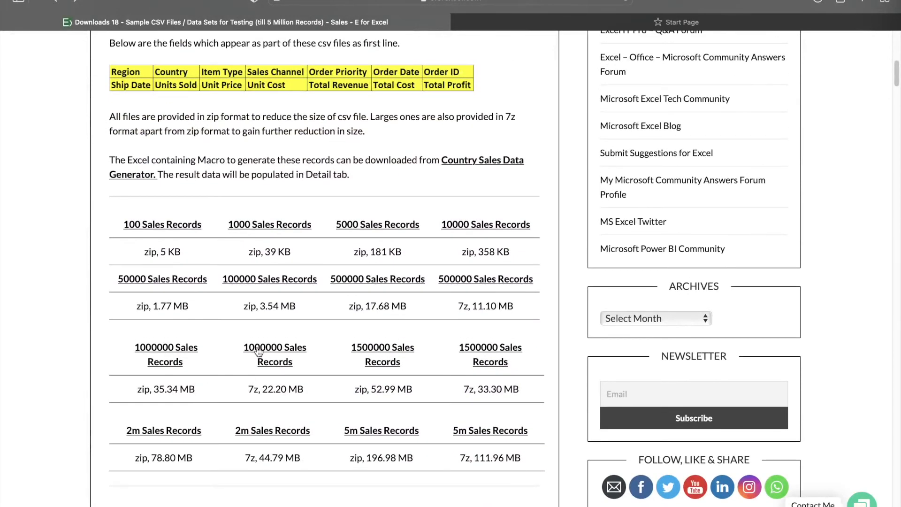
pyautogui.moveTo(144, 351)
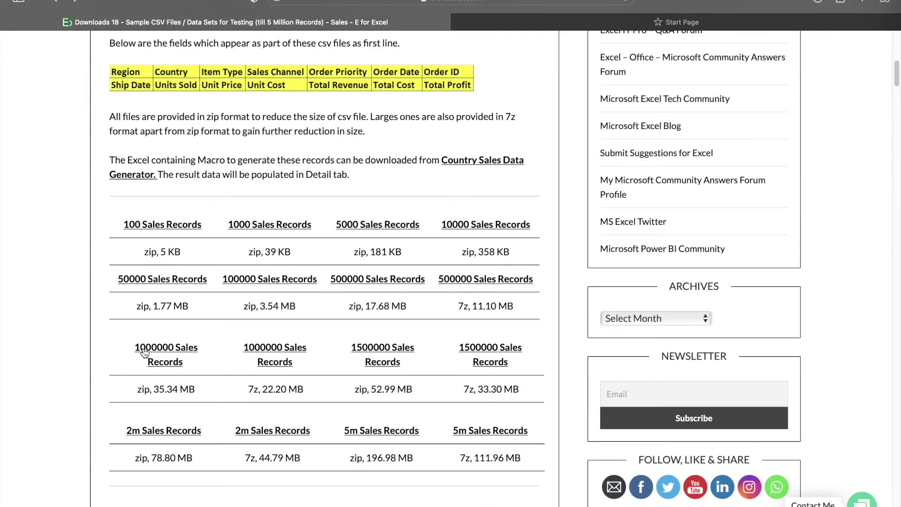
pyautogui.moveTo(165, 354)
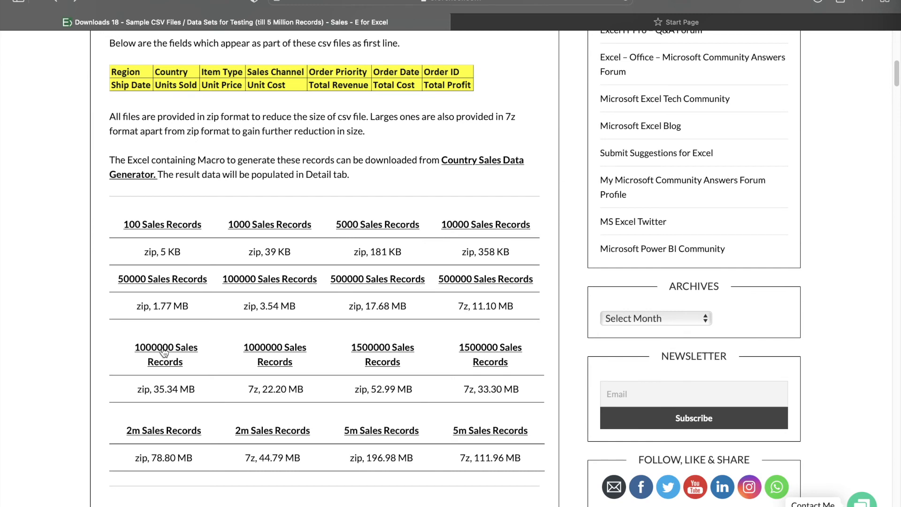
pyautogui.moveTo(81, 373)
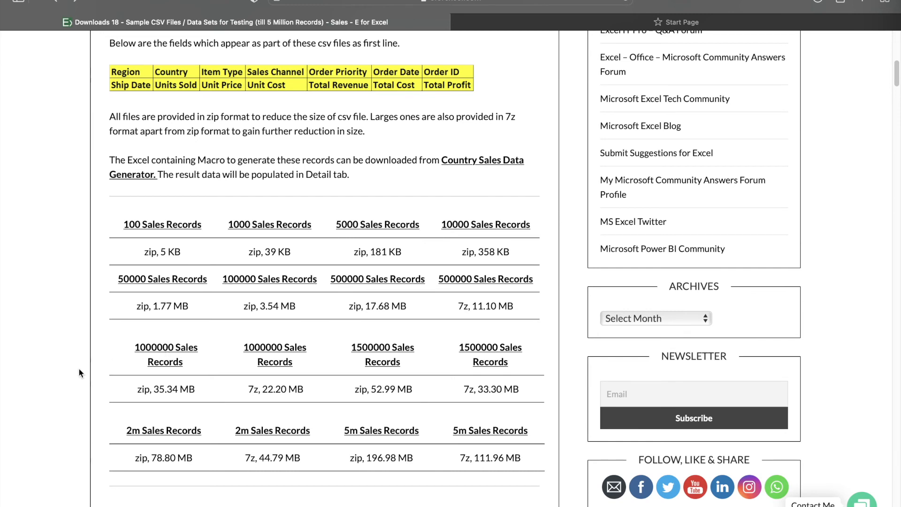